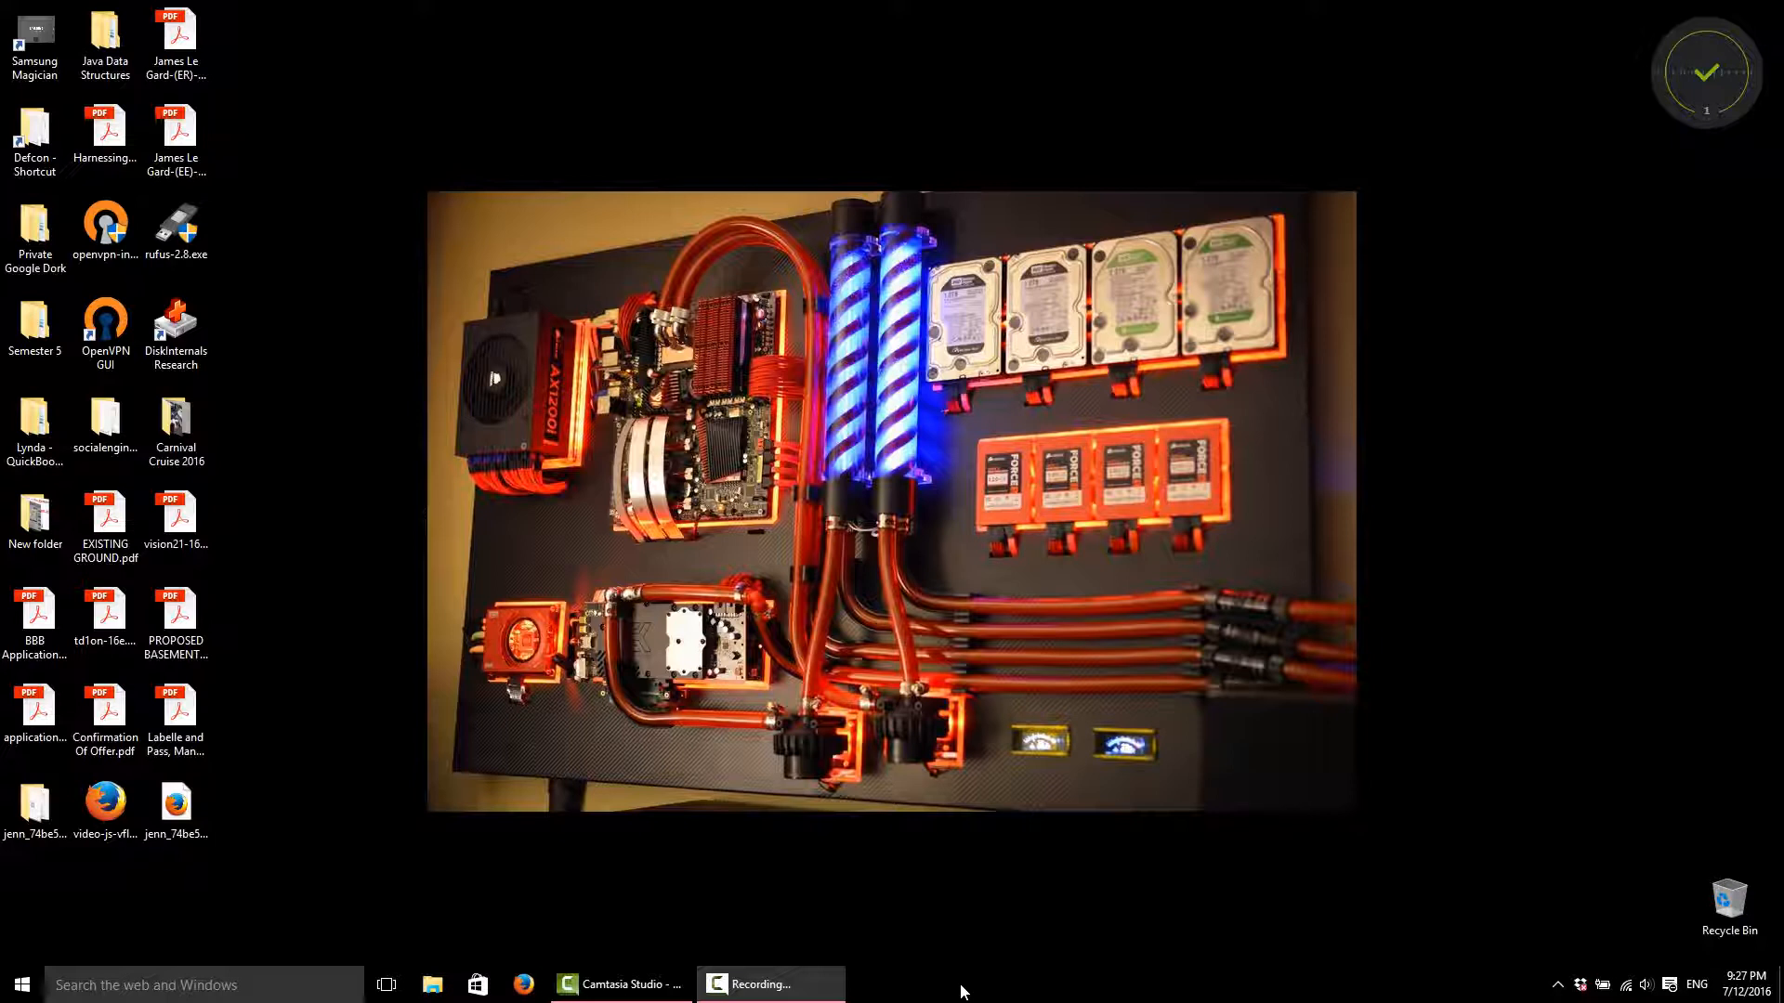
Launch Windows Task Manager from the taskbar context menu.
right_click(964, 988)
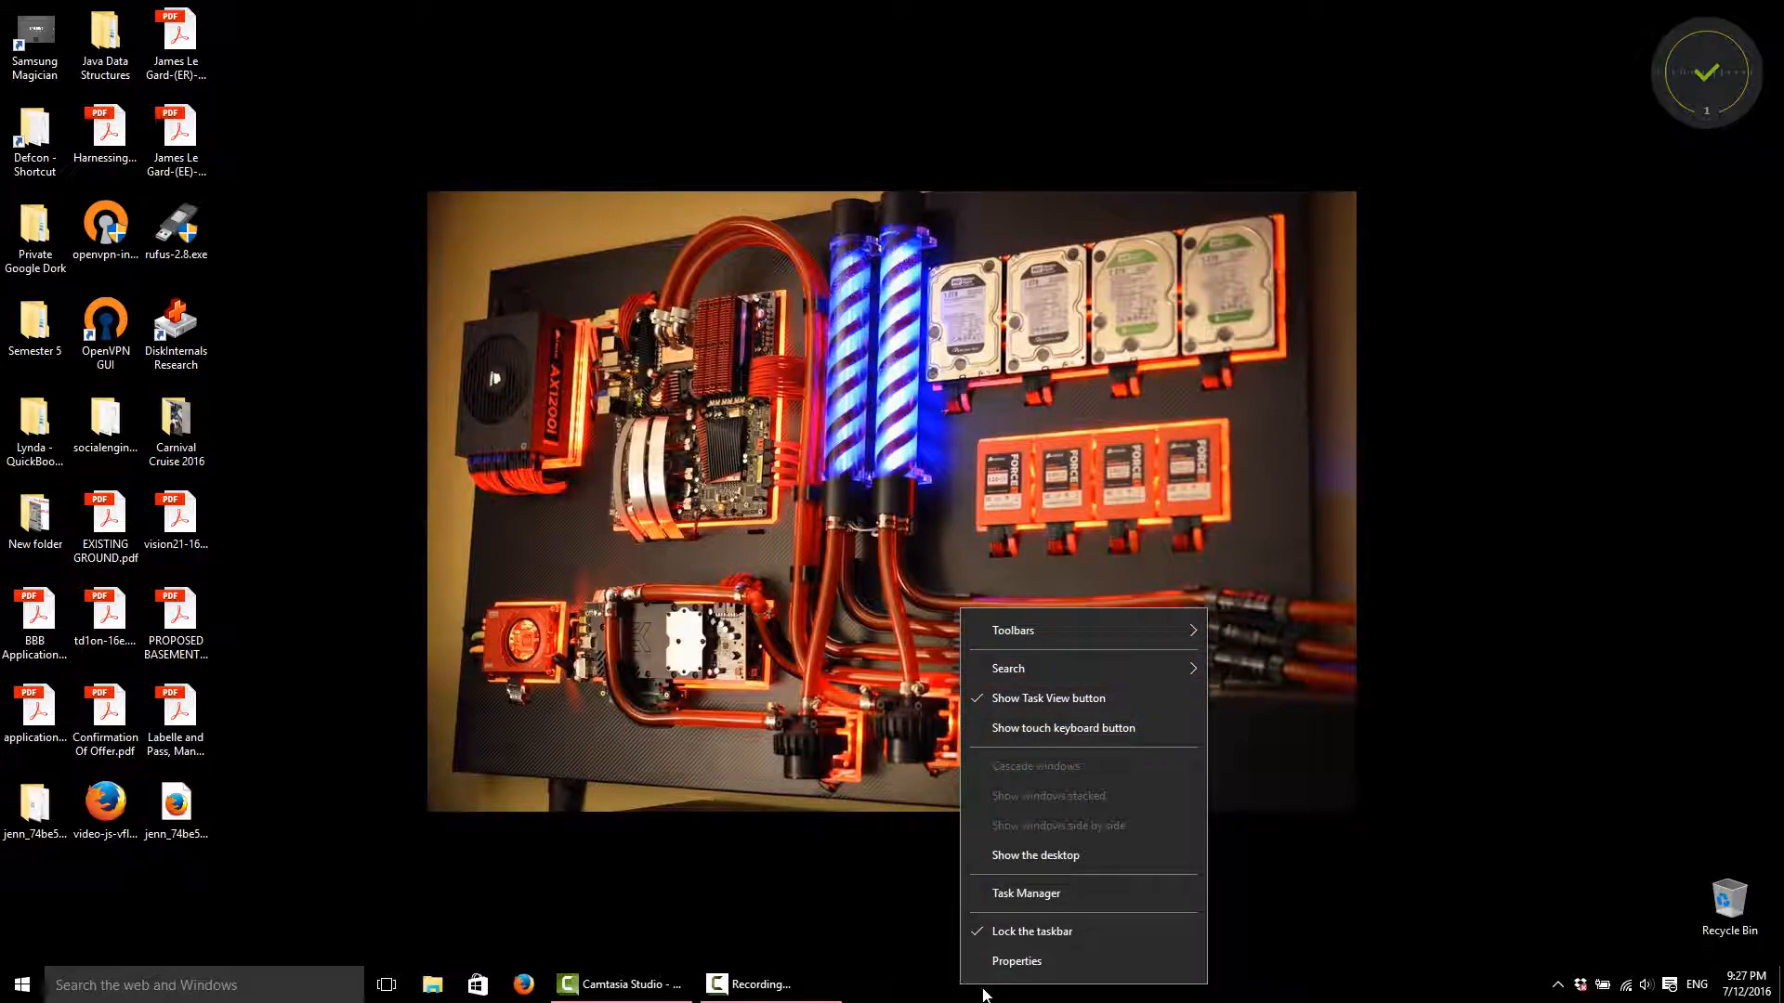
mouse_move(1035, 897)
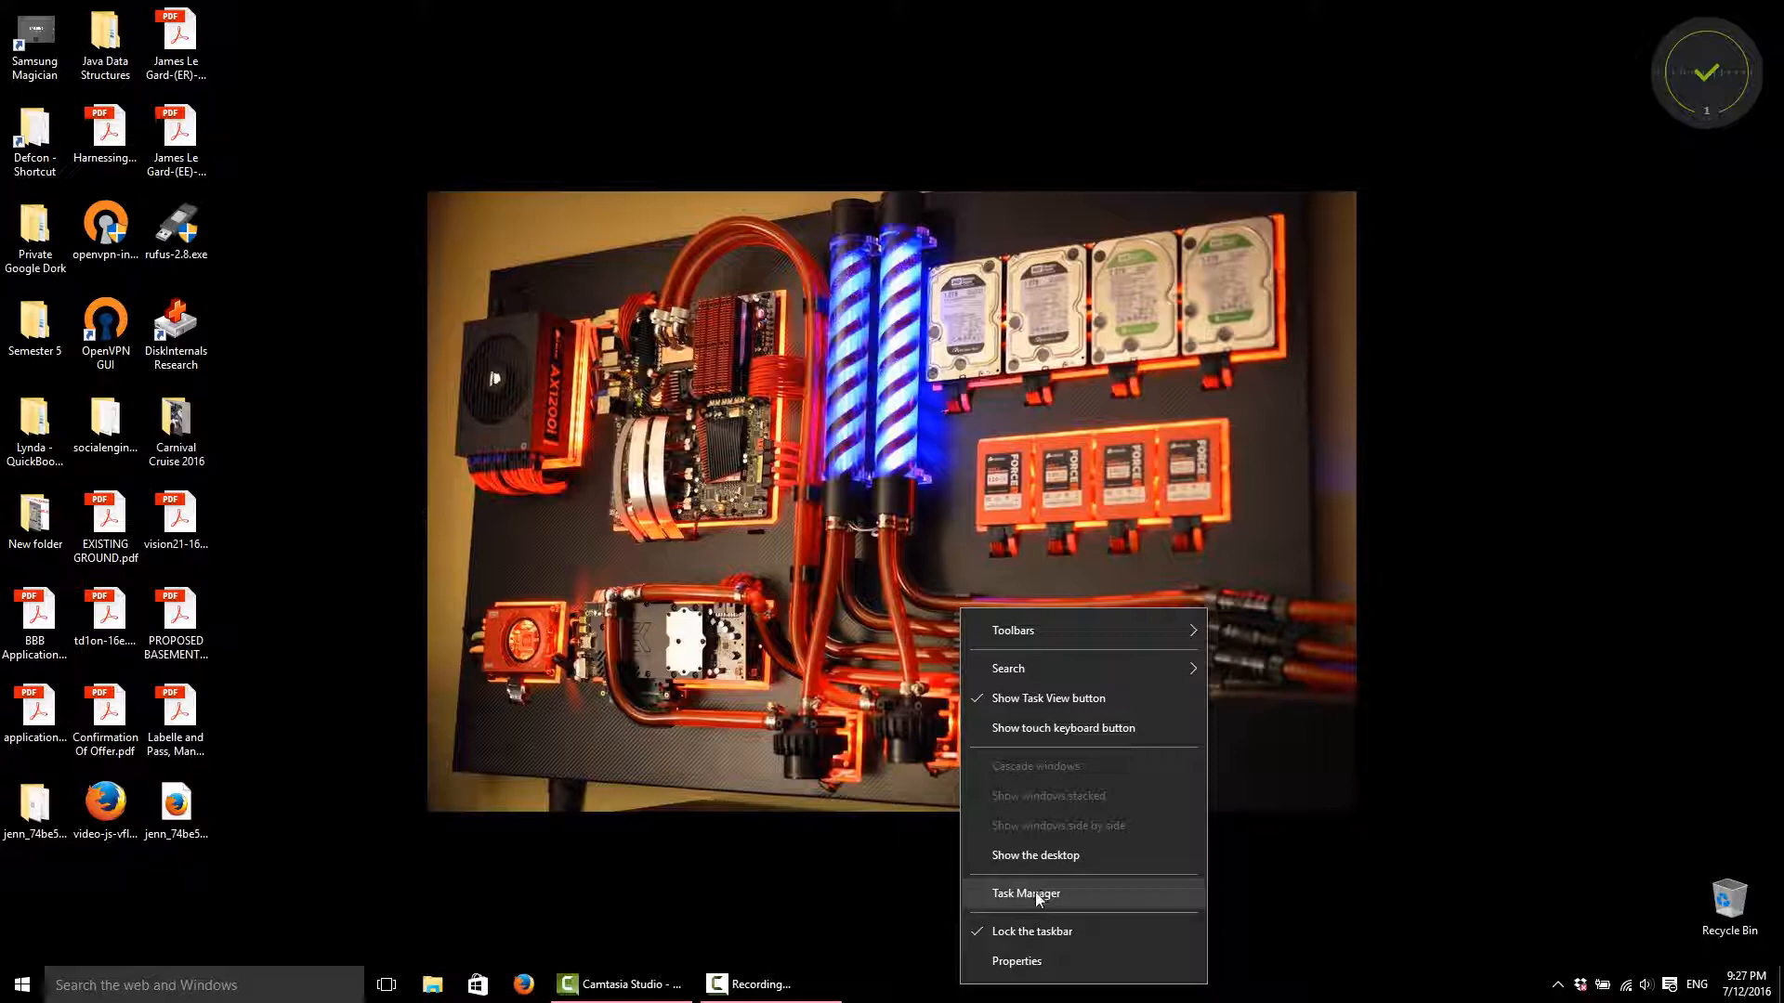
left_click(1024, 893)
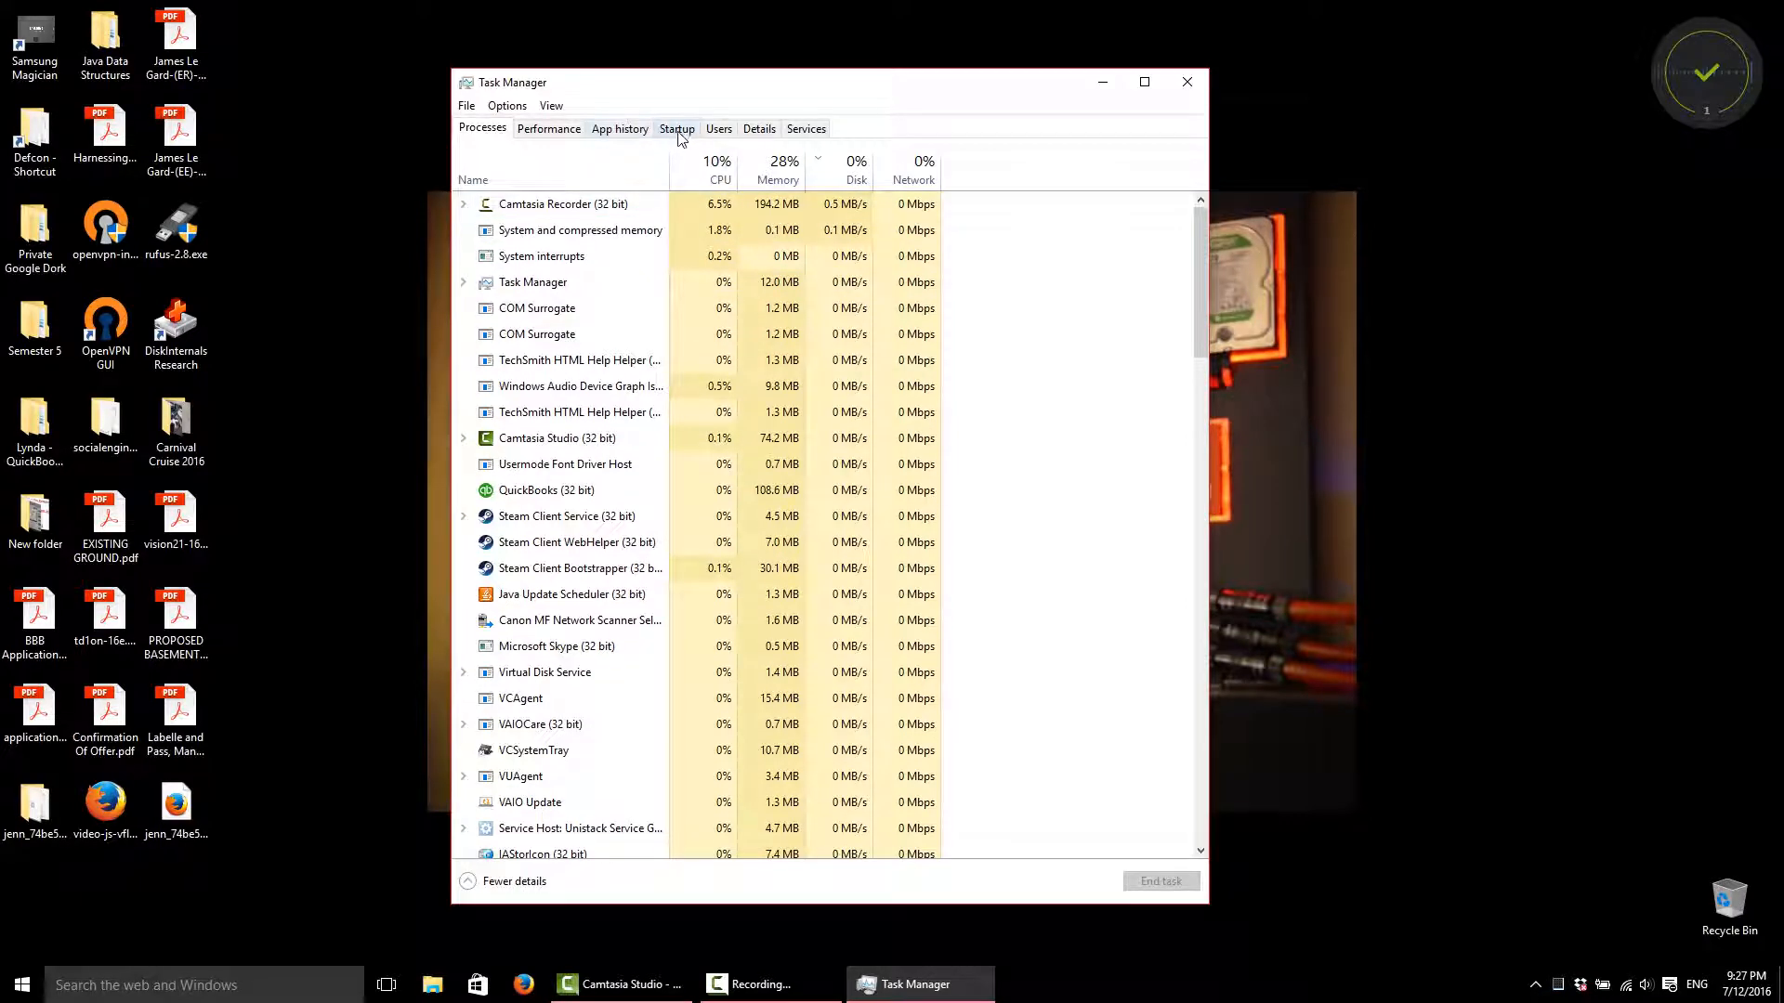
Switch to the Startup tab and review entries' publishers, status and startup impact.
left_click(675, 127)
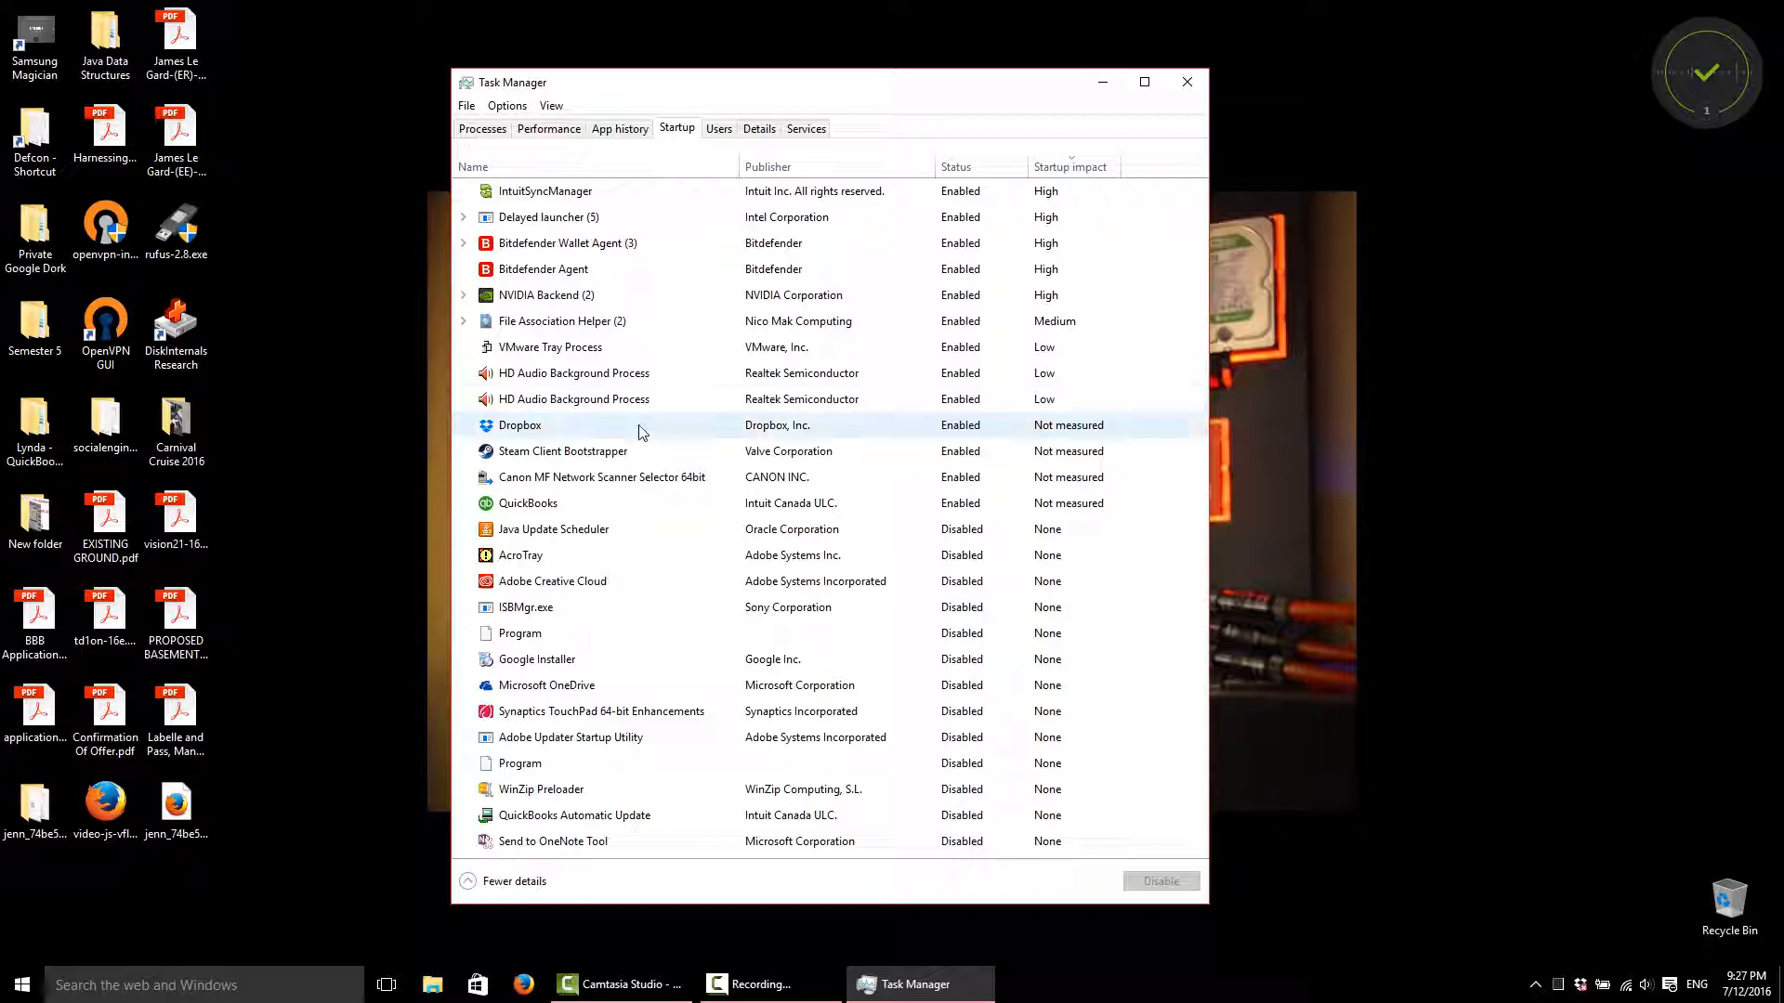
mouse_move(537, 911)
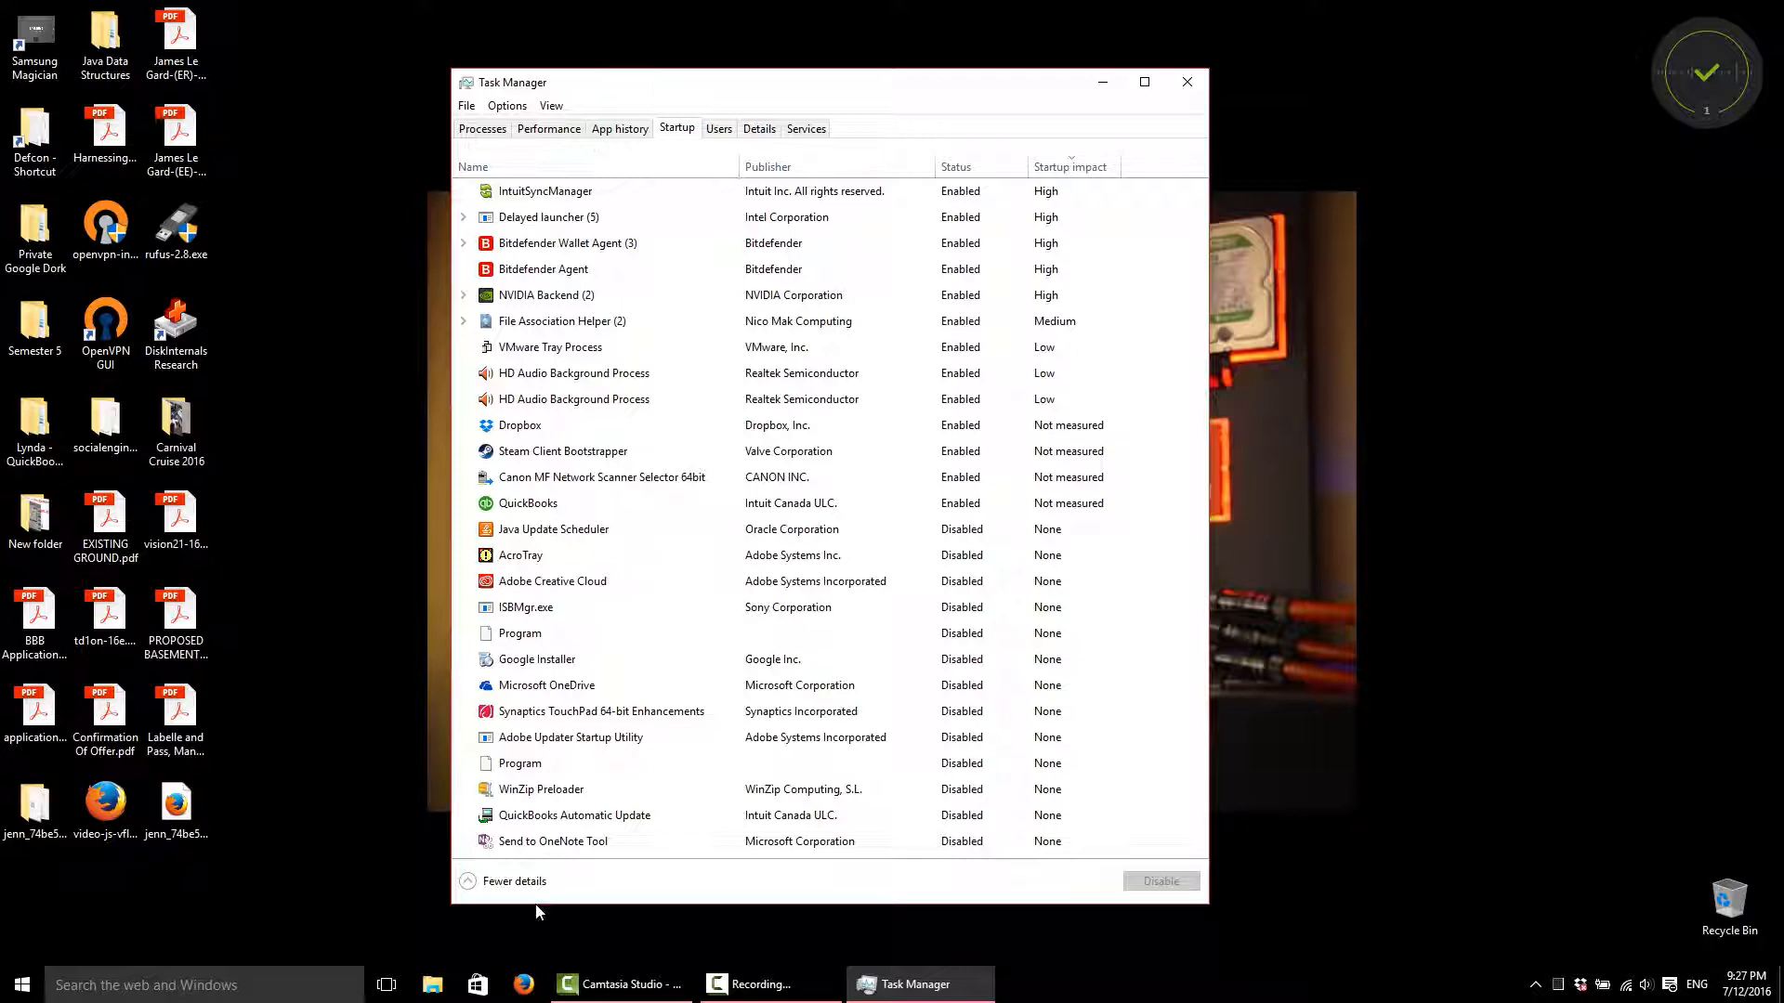
left_click(561, 321)
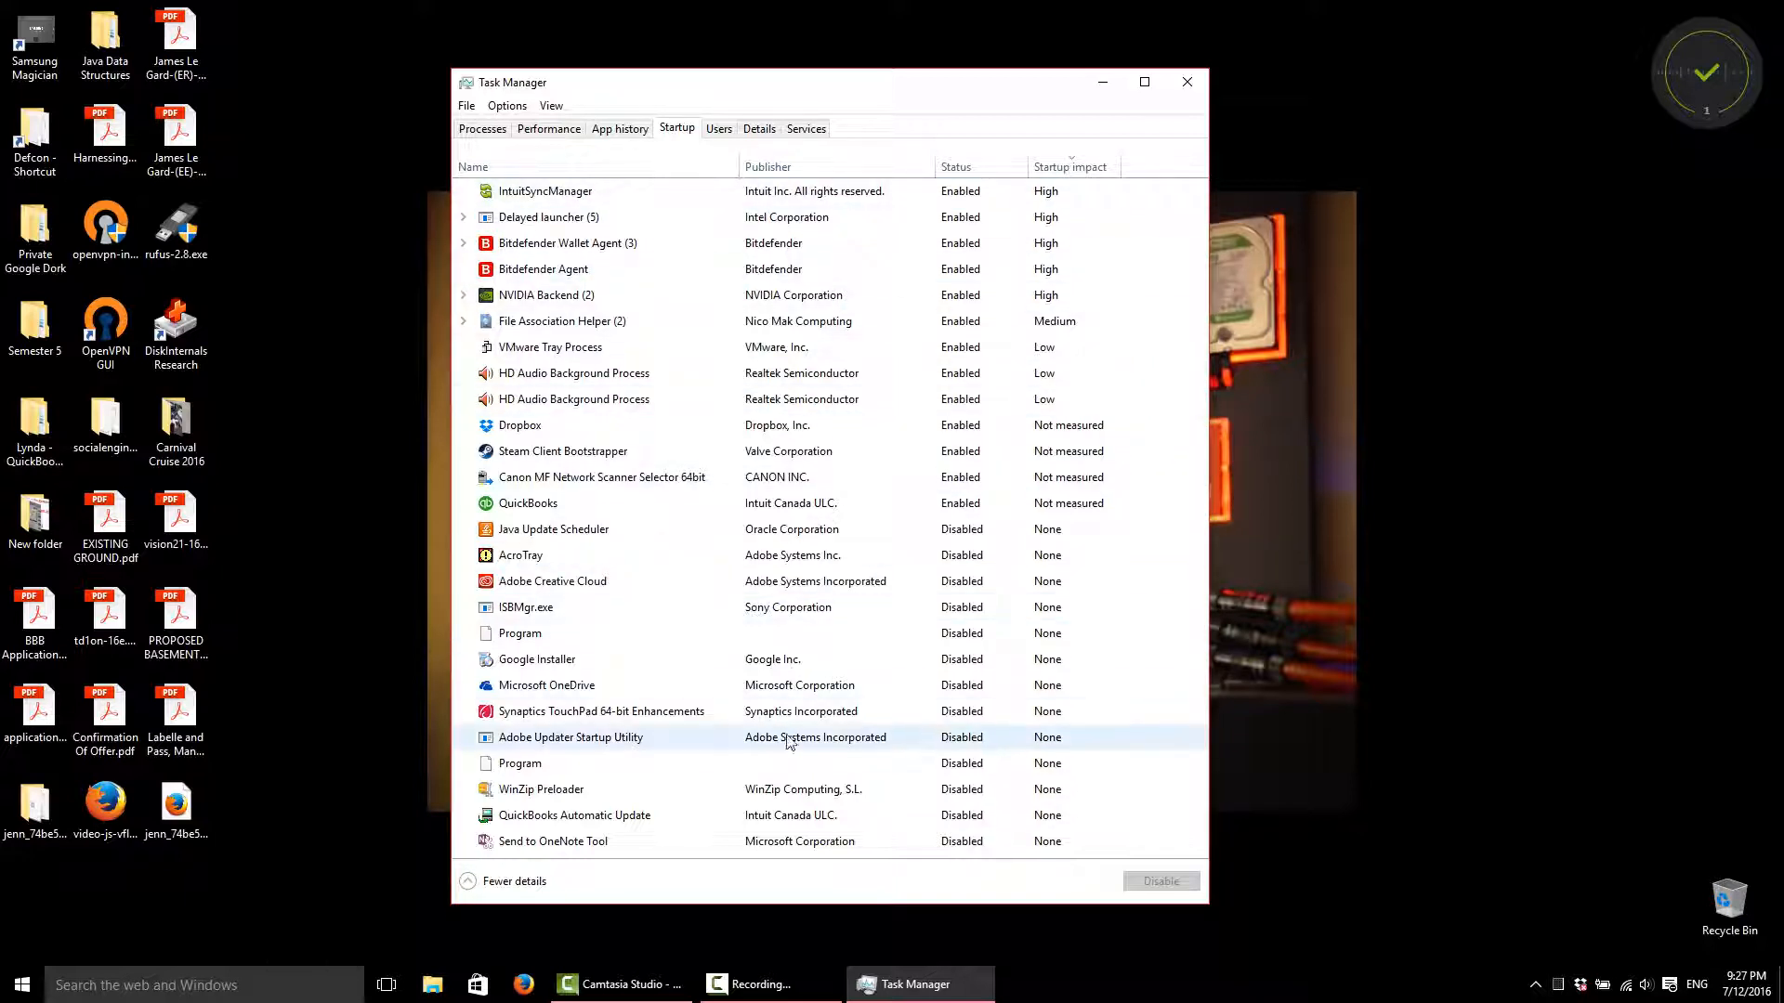
left_click(544, 190)
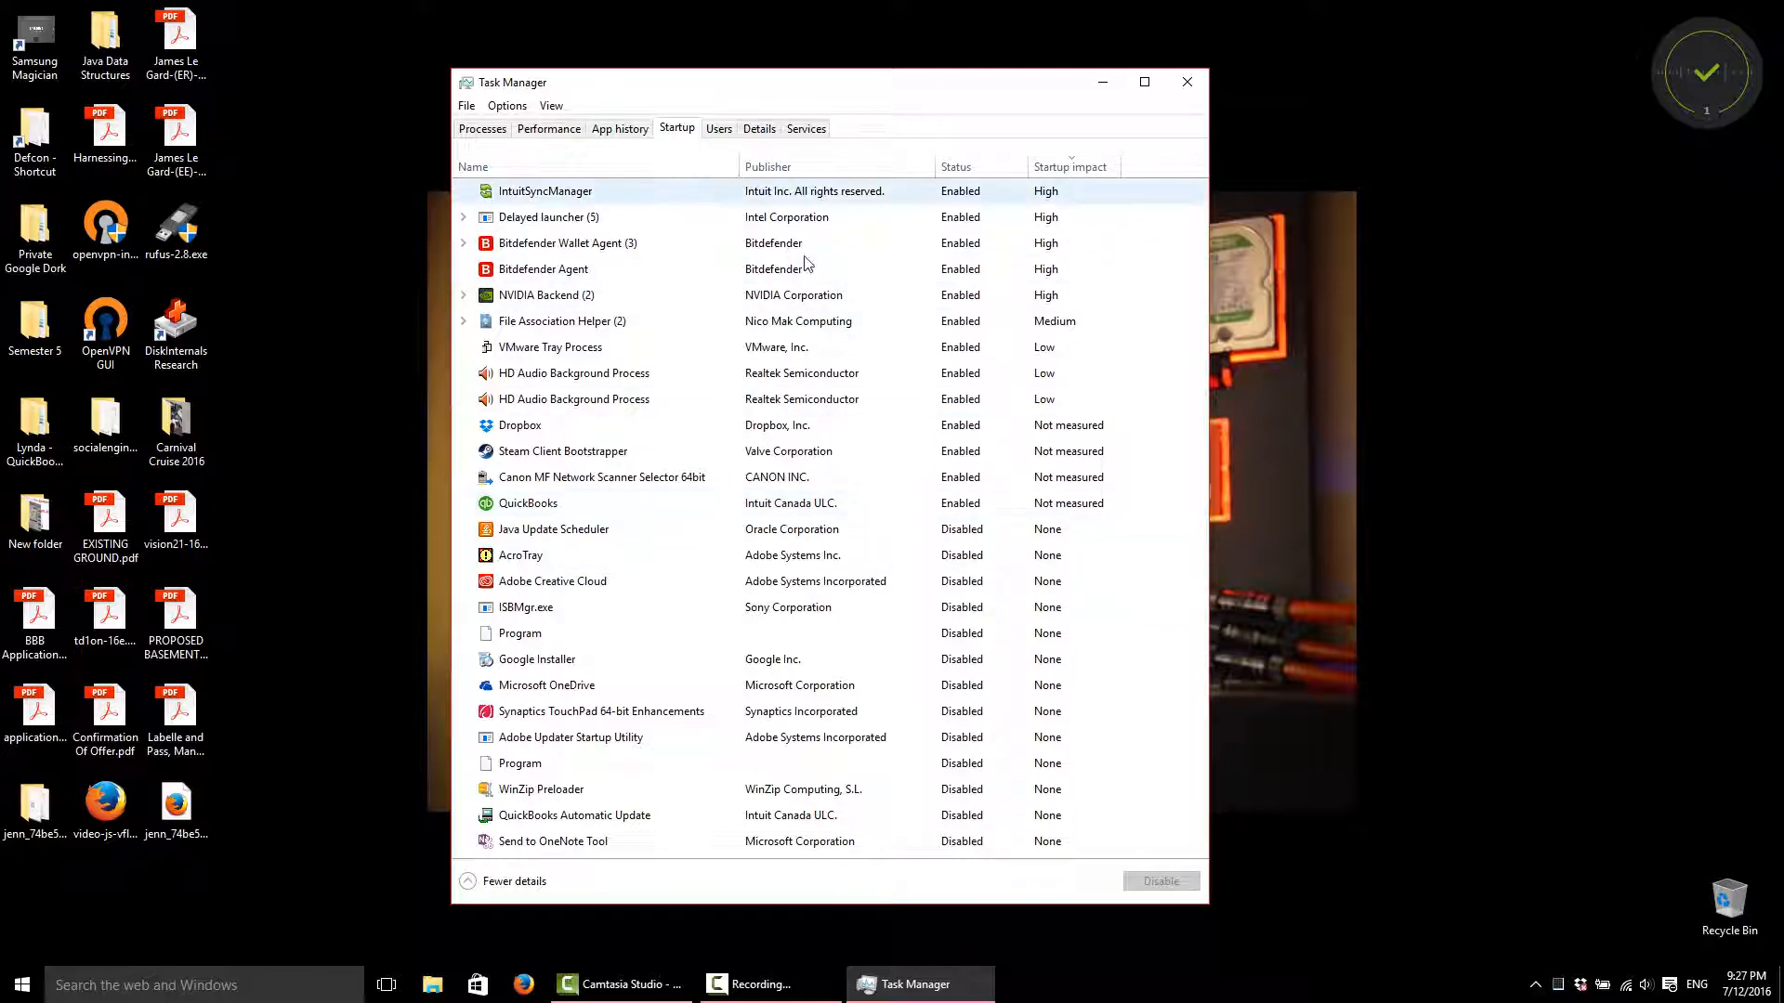
left_click(567, 242)
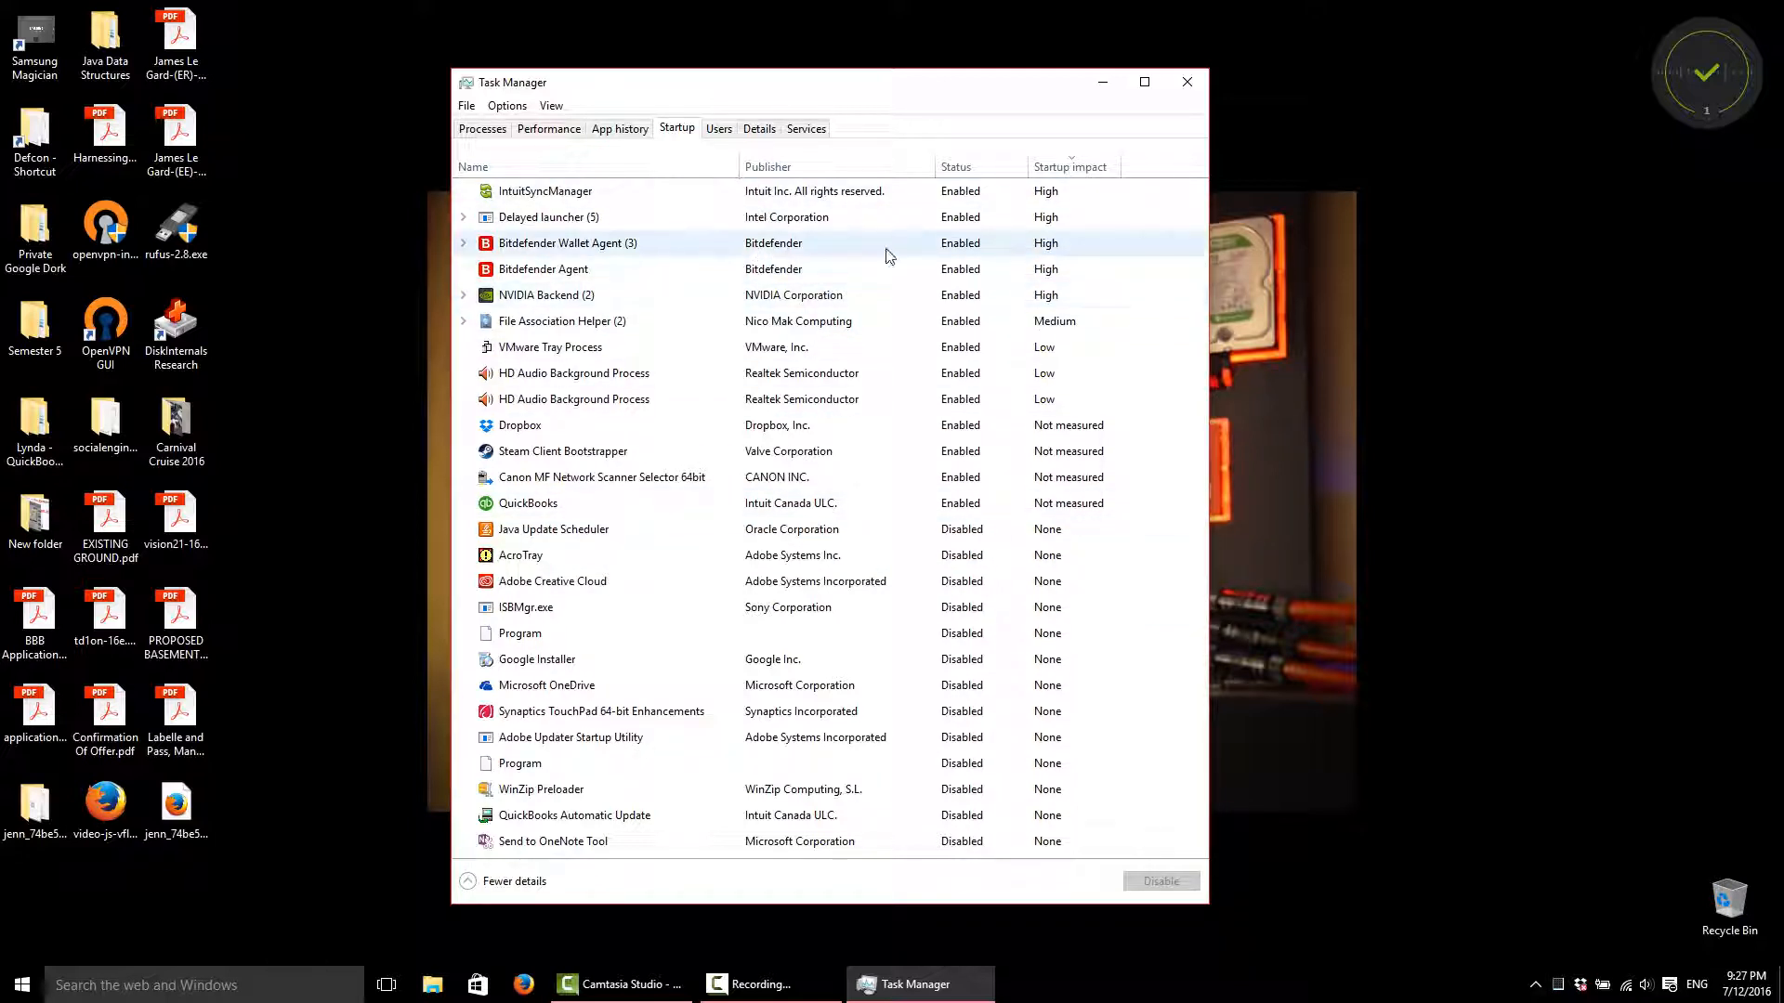
left_click(561, 320)
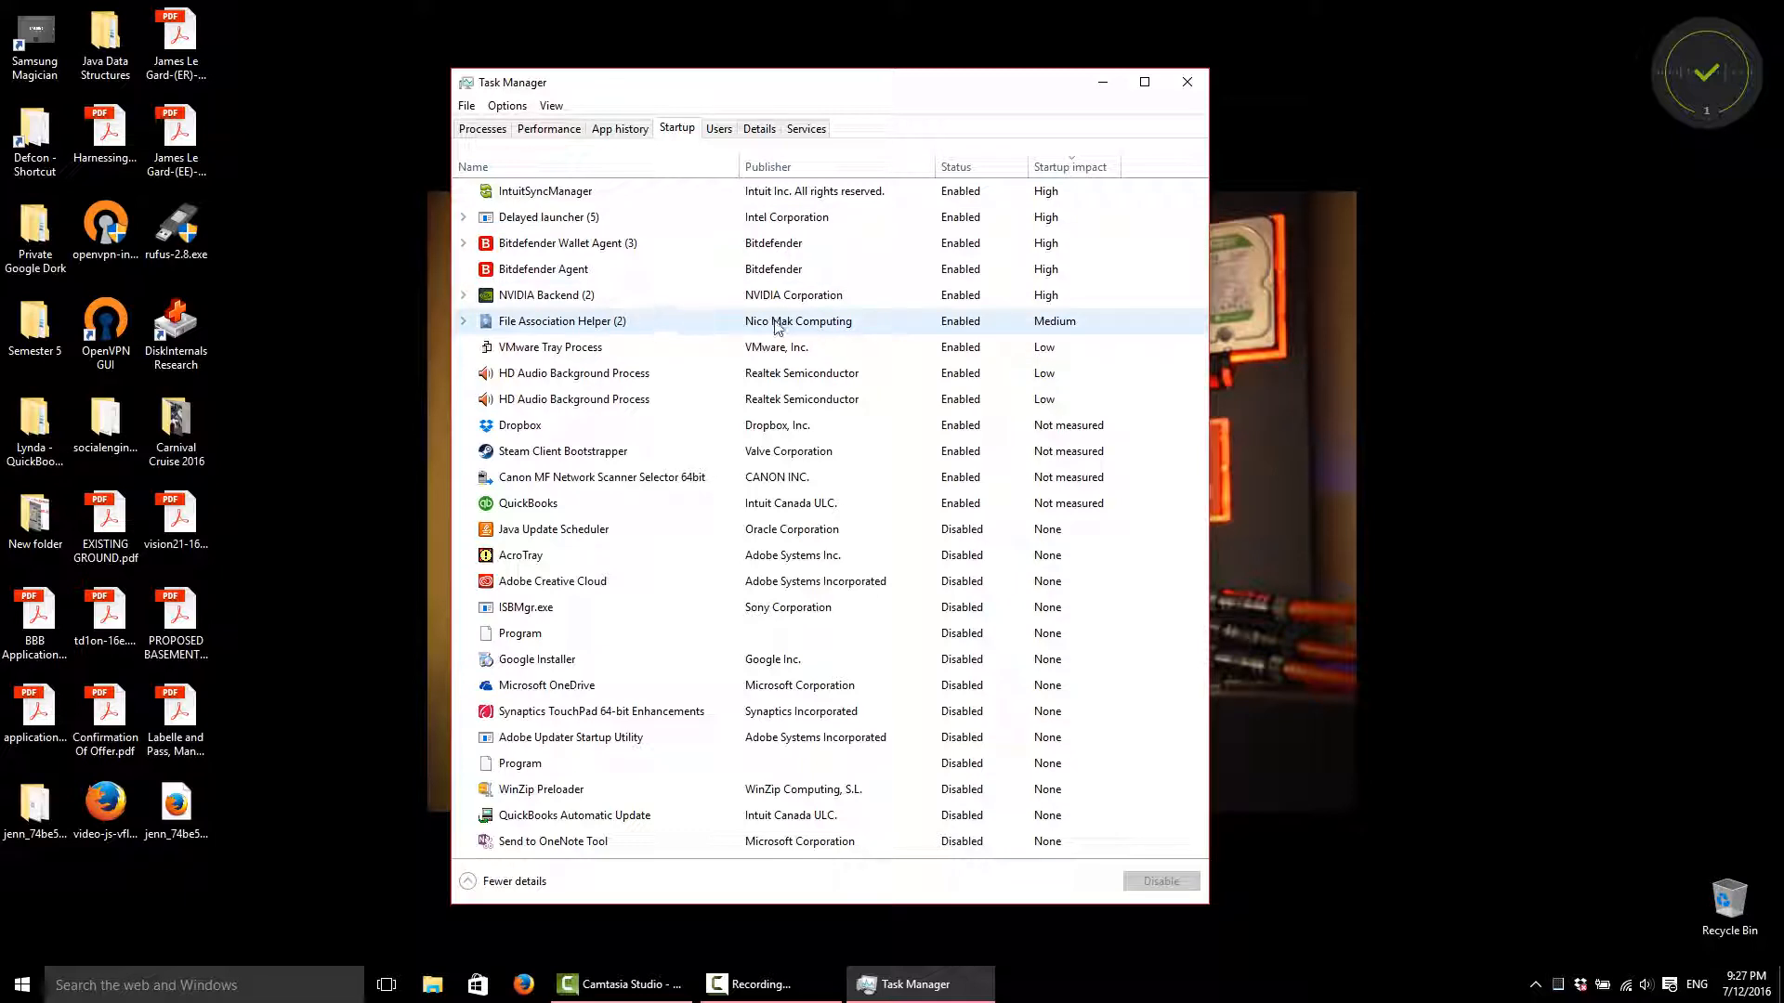
left_click(543, 189)
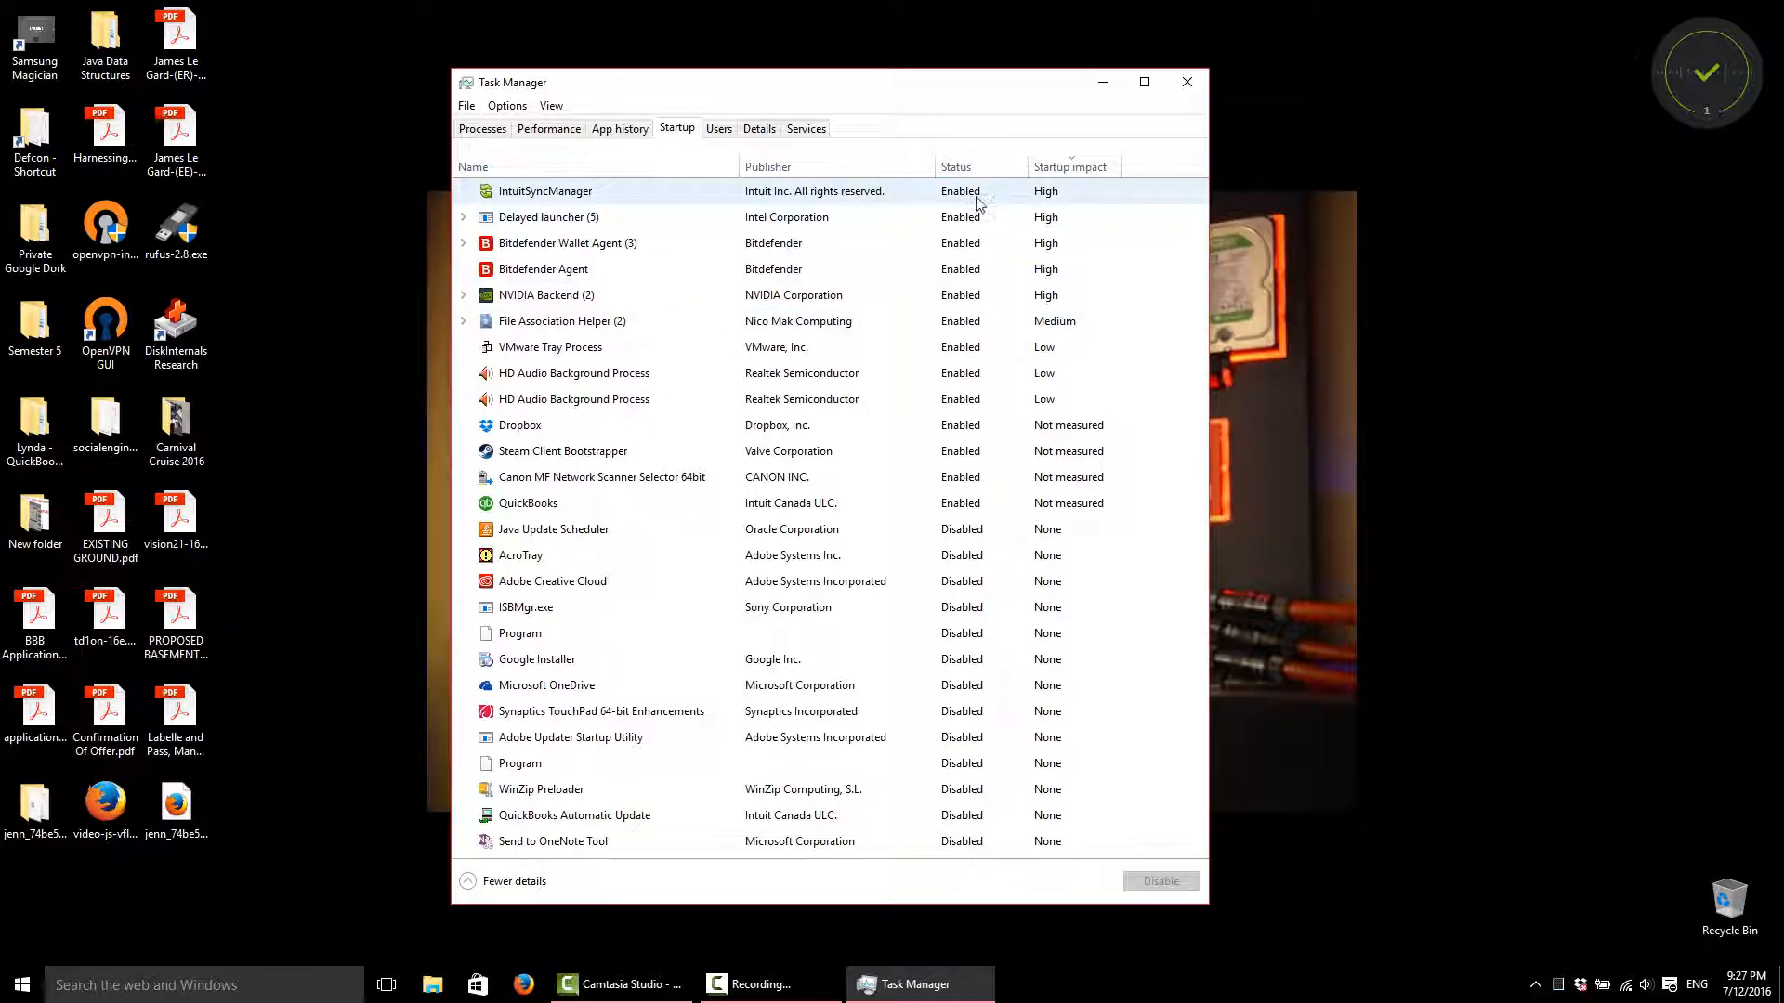
left_click(543, 269)
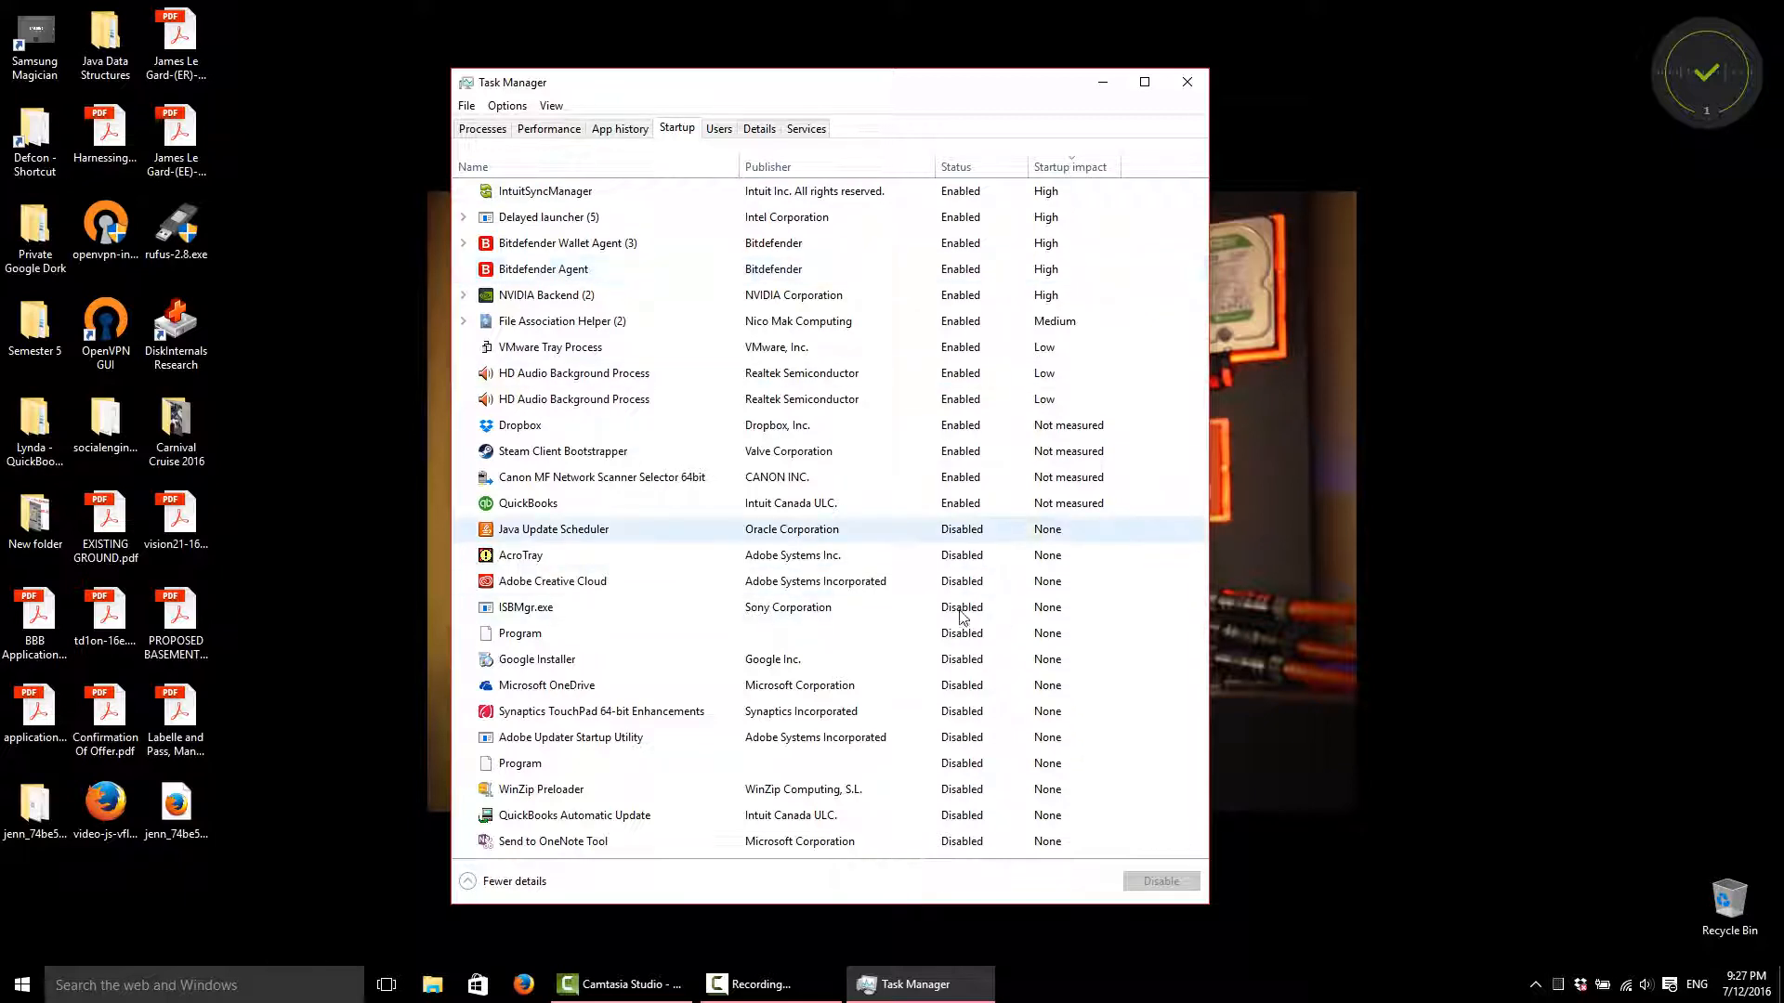
left_click(602, 710)
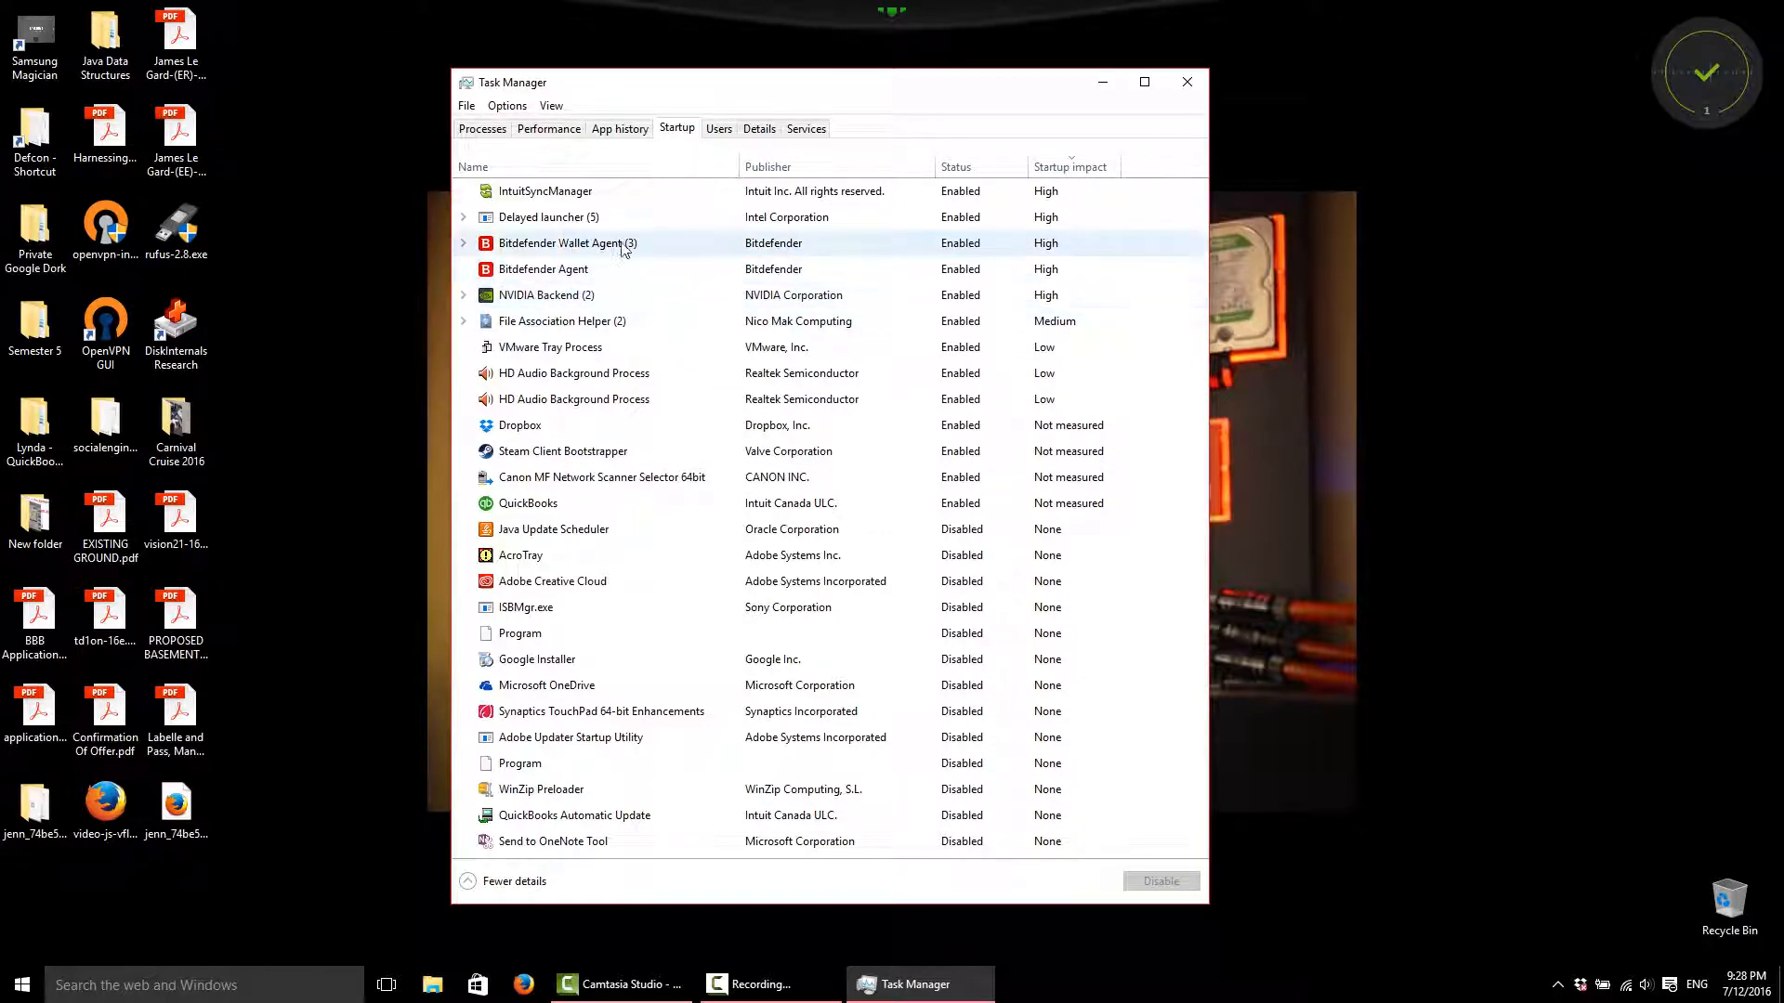
left_click(552, 528)
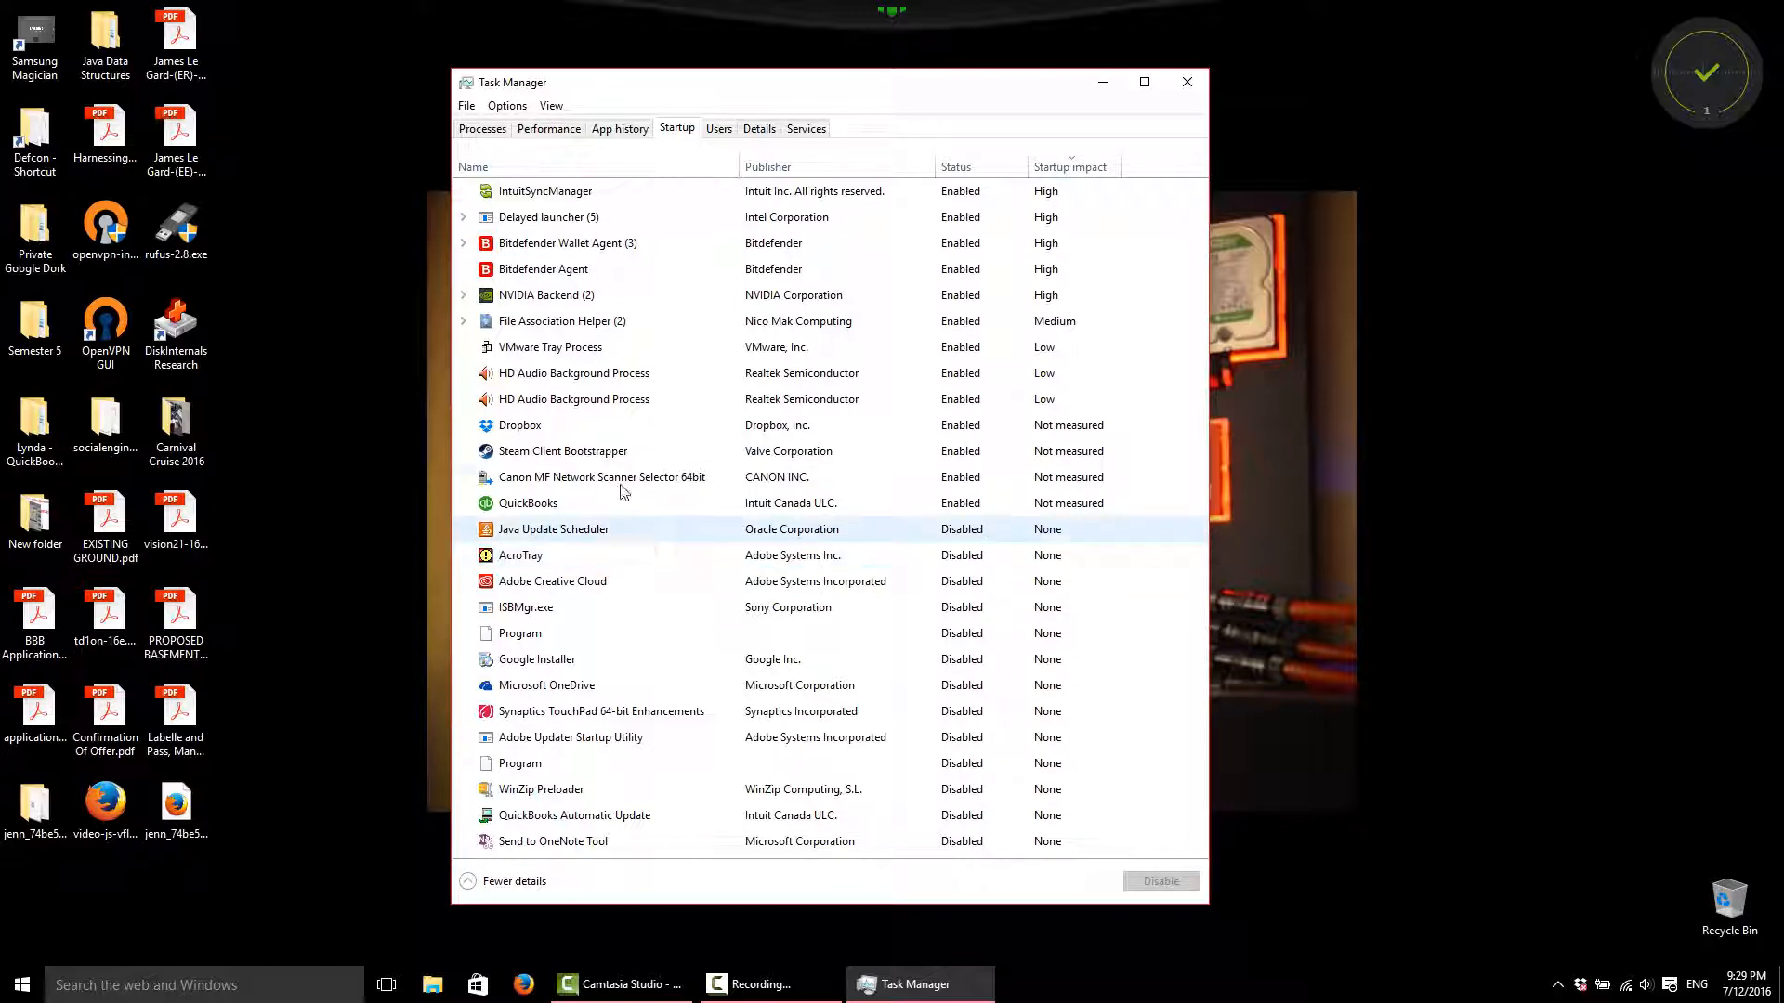
mouse_move(676, 525)
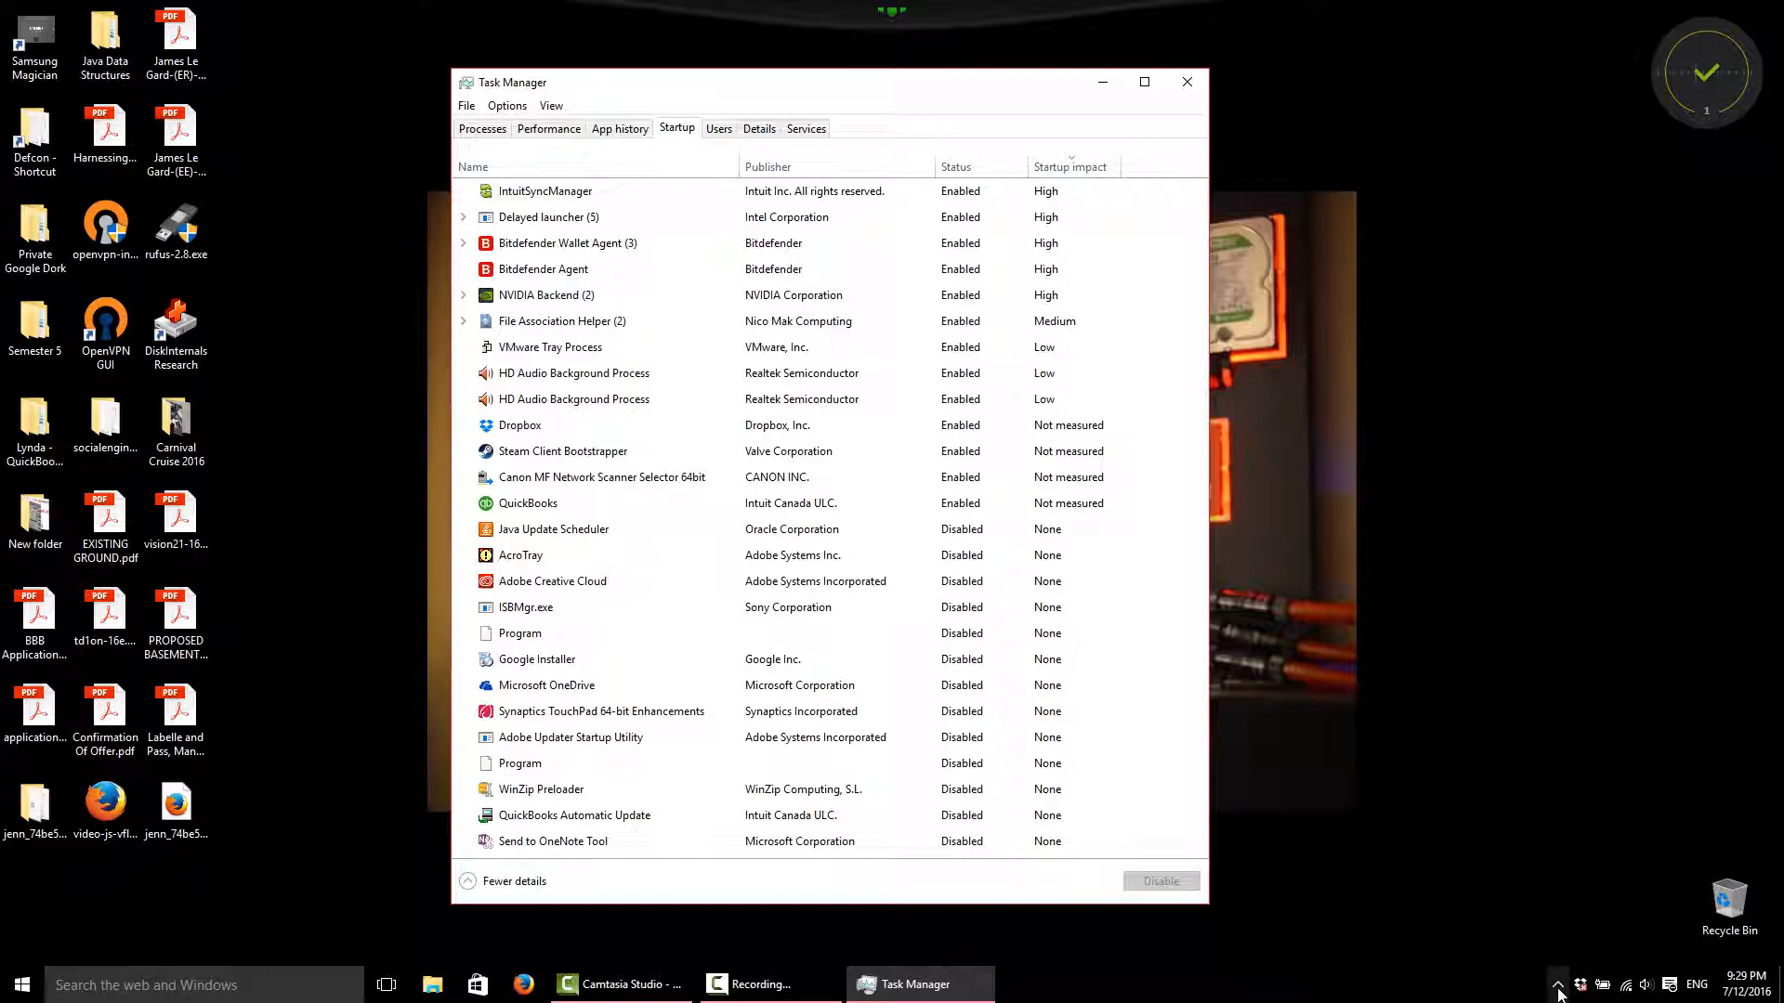
left_click(1557, 984)
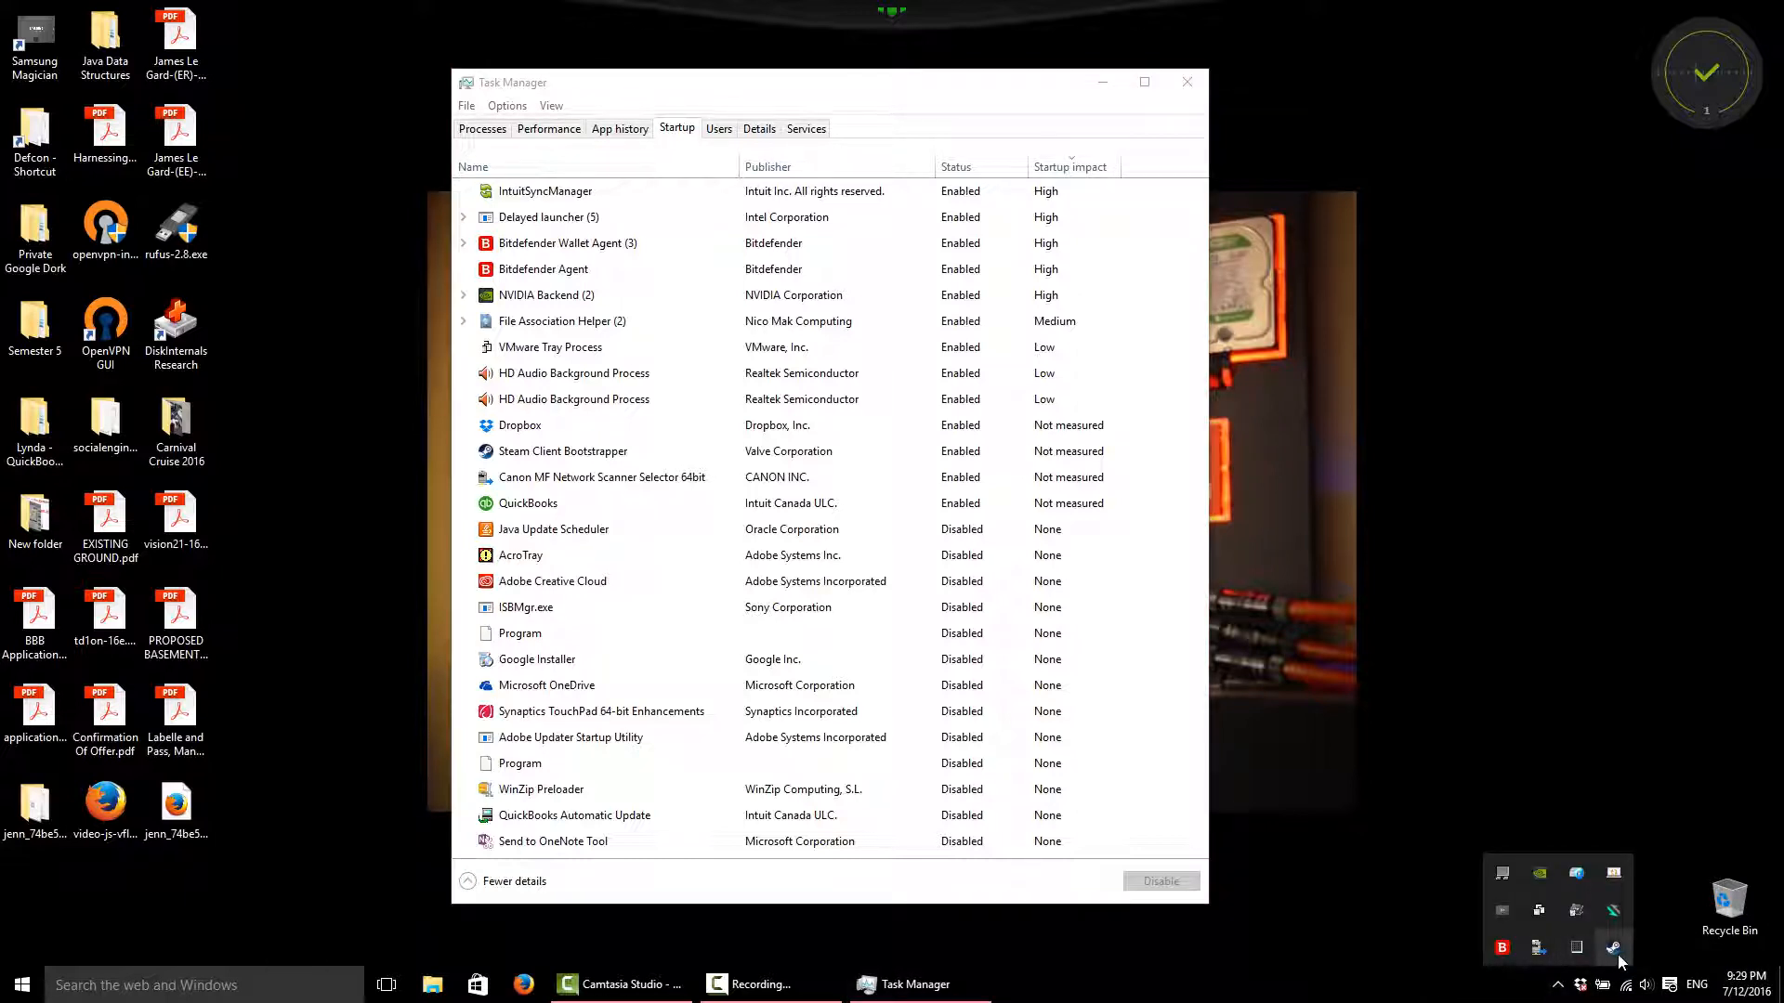
mouse_move(1616, 945)
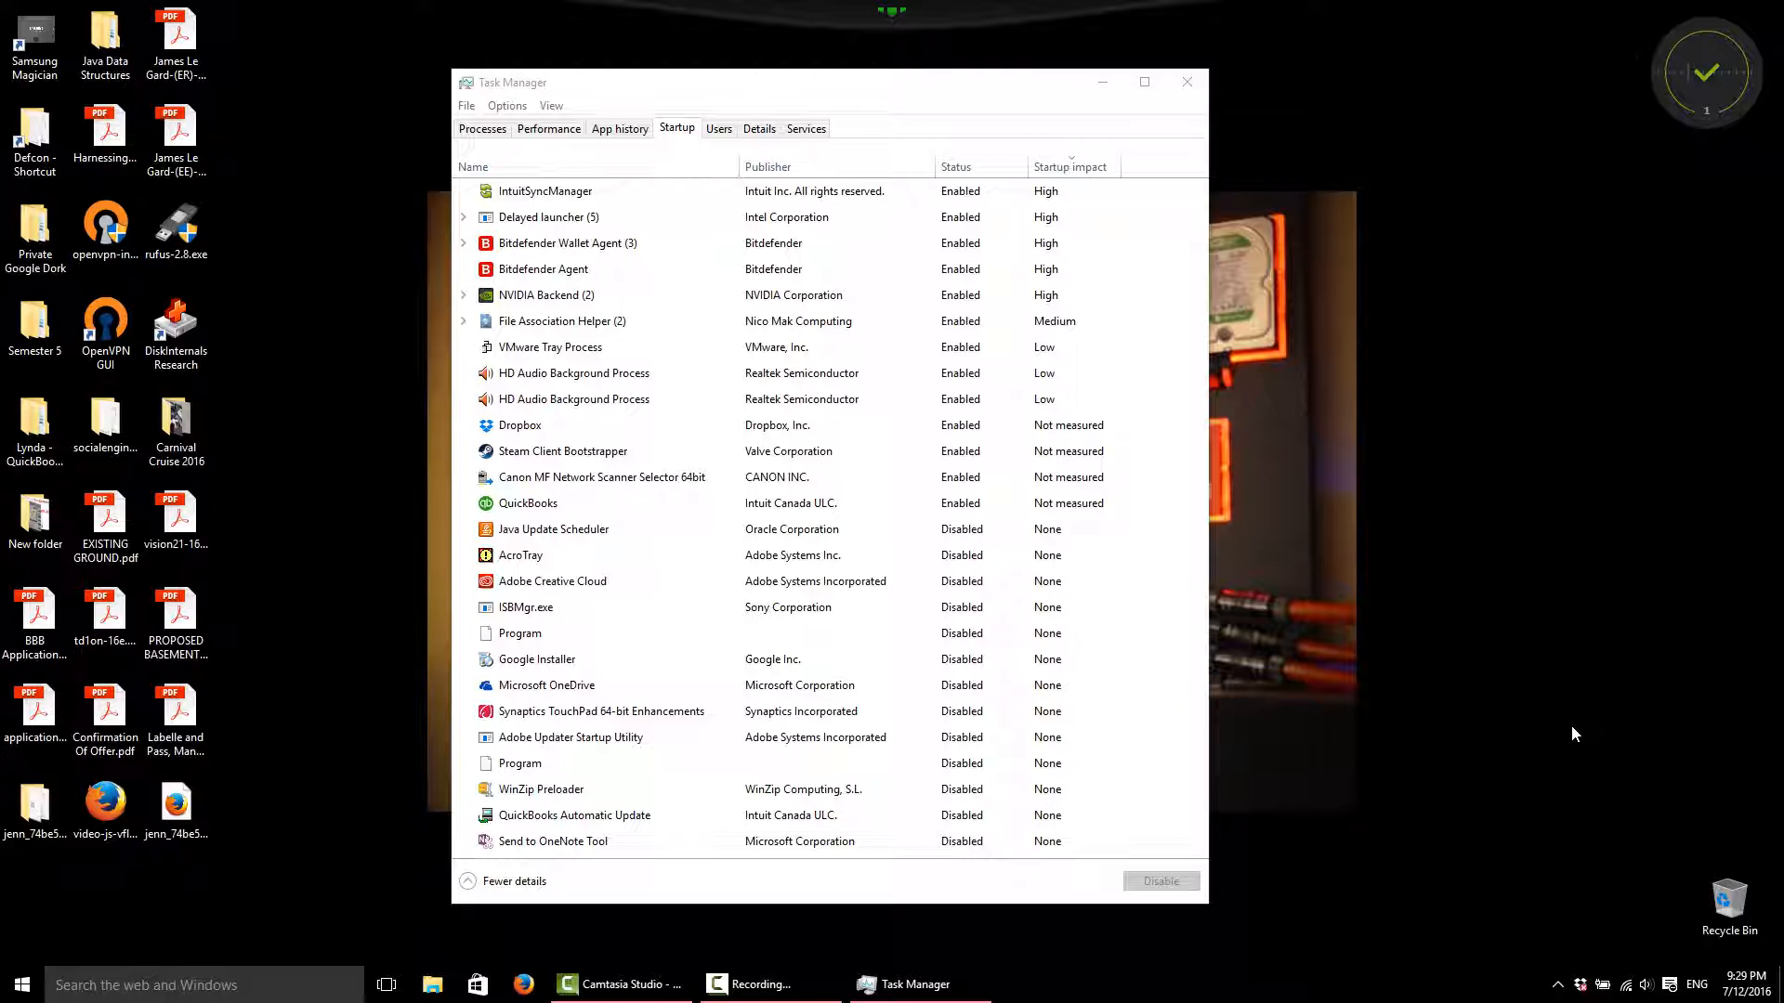
mouse_move(1305, 782)
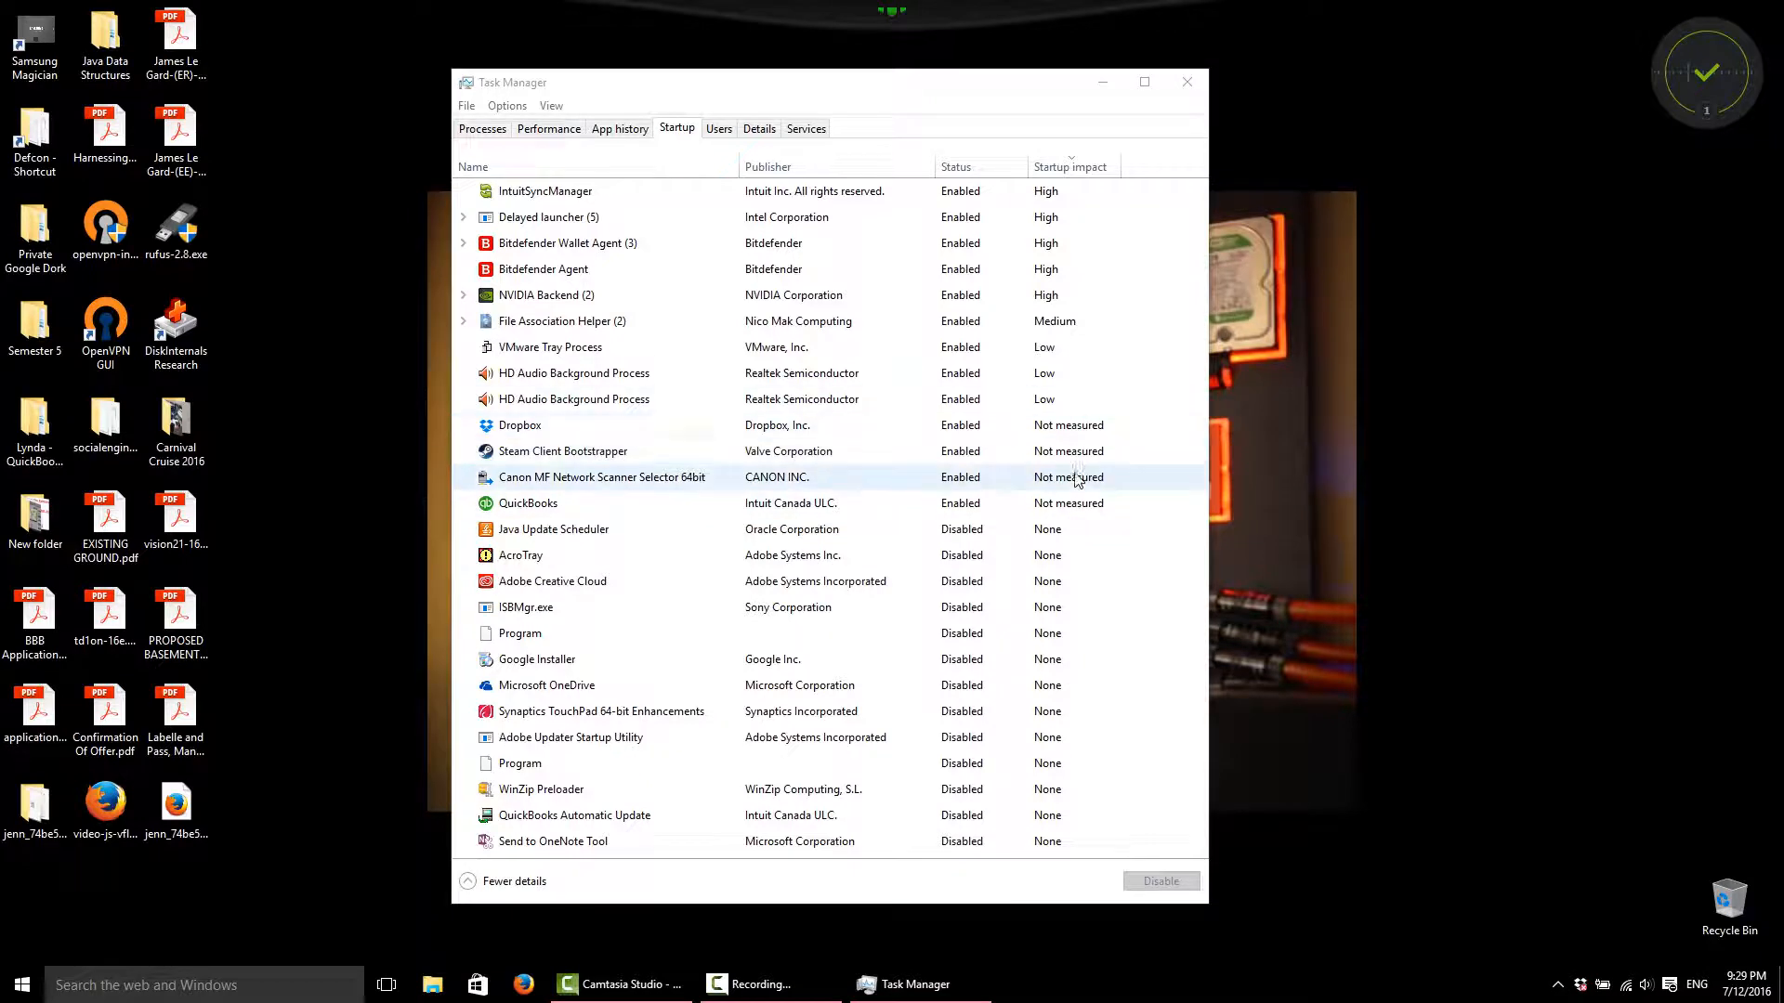
mouse_move(1104, 430)
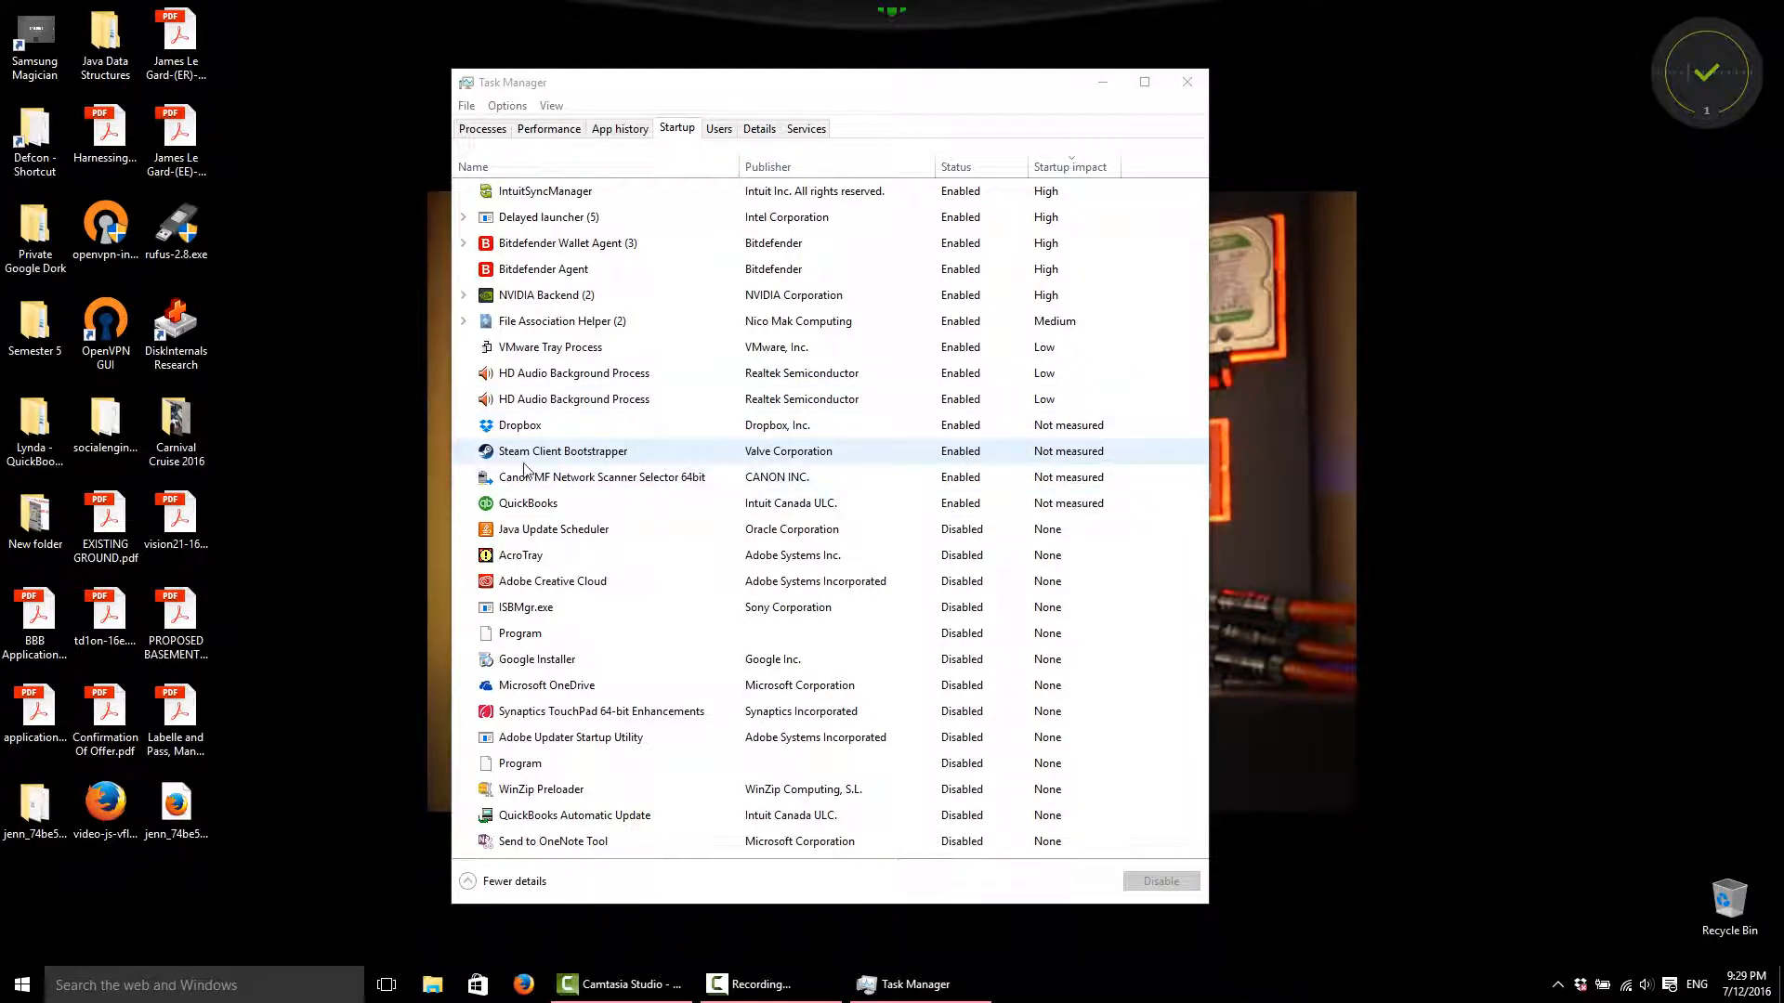
Disable the Steam Client Bootstrapper and Dropbox startup entries.
left_click(563, 451)
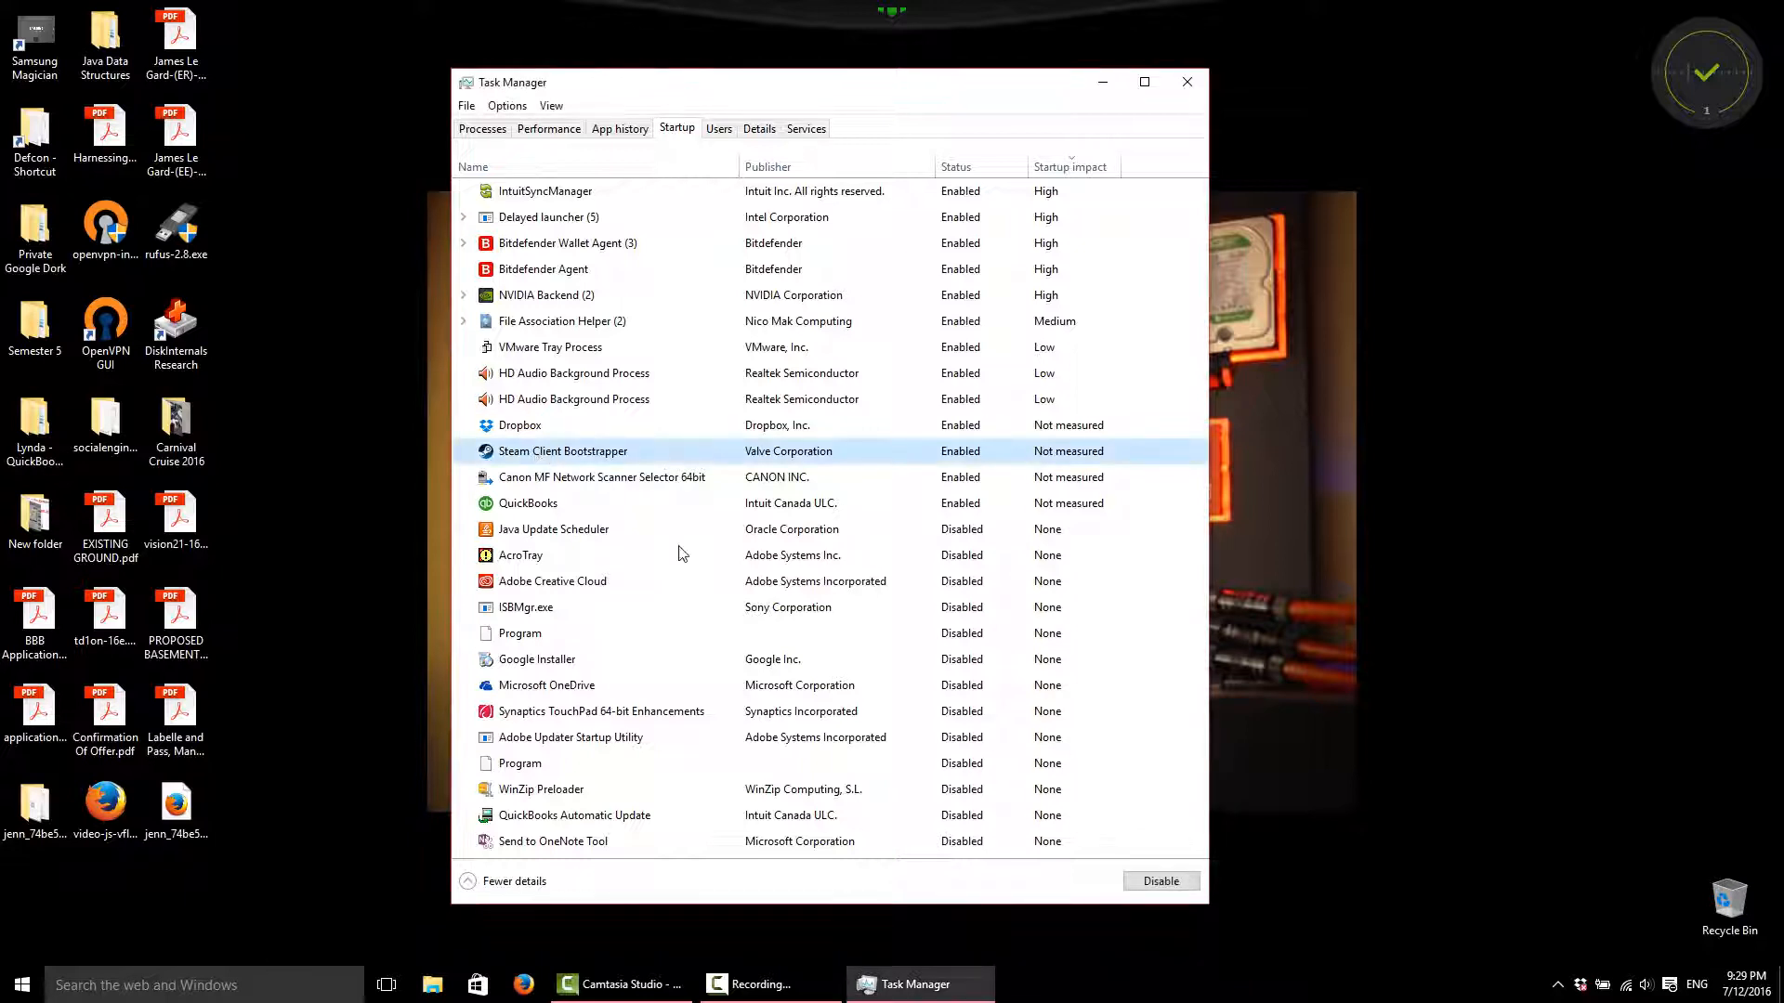
mouse_move(1161, 881)
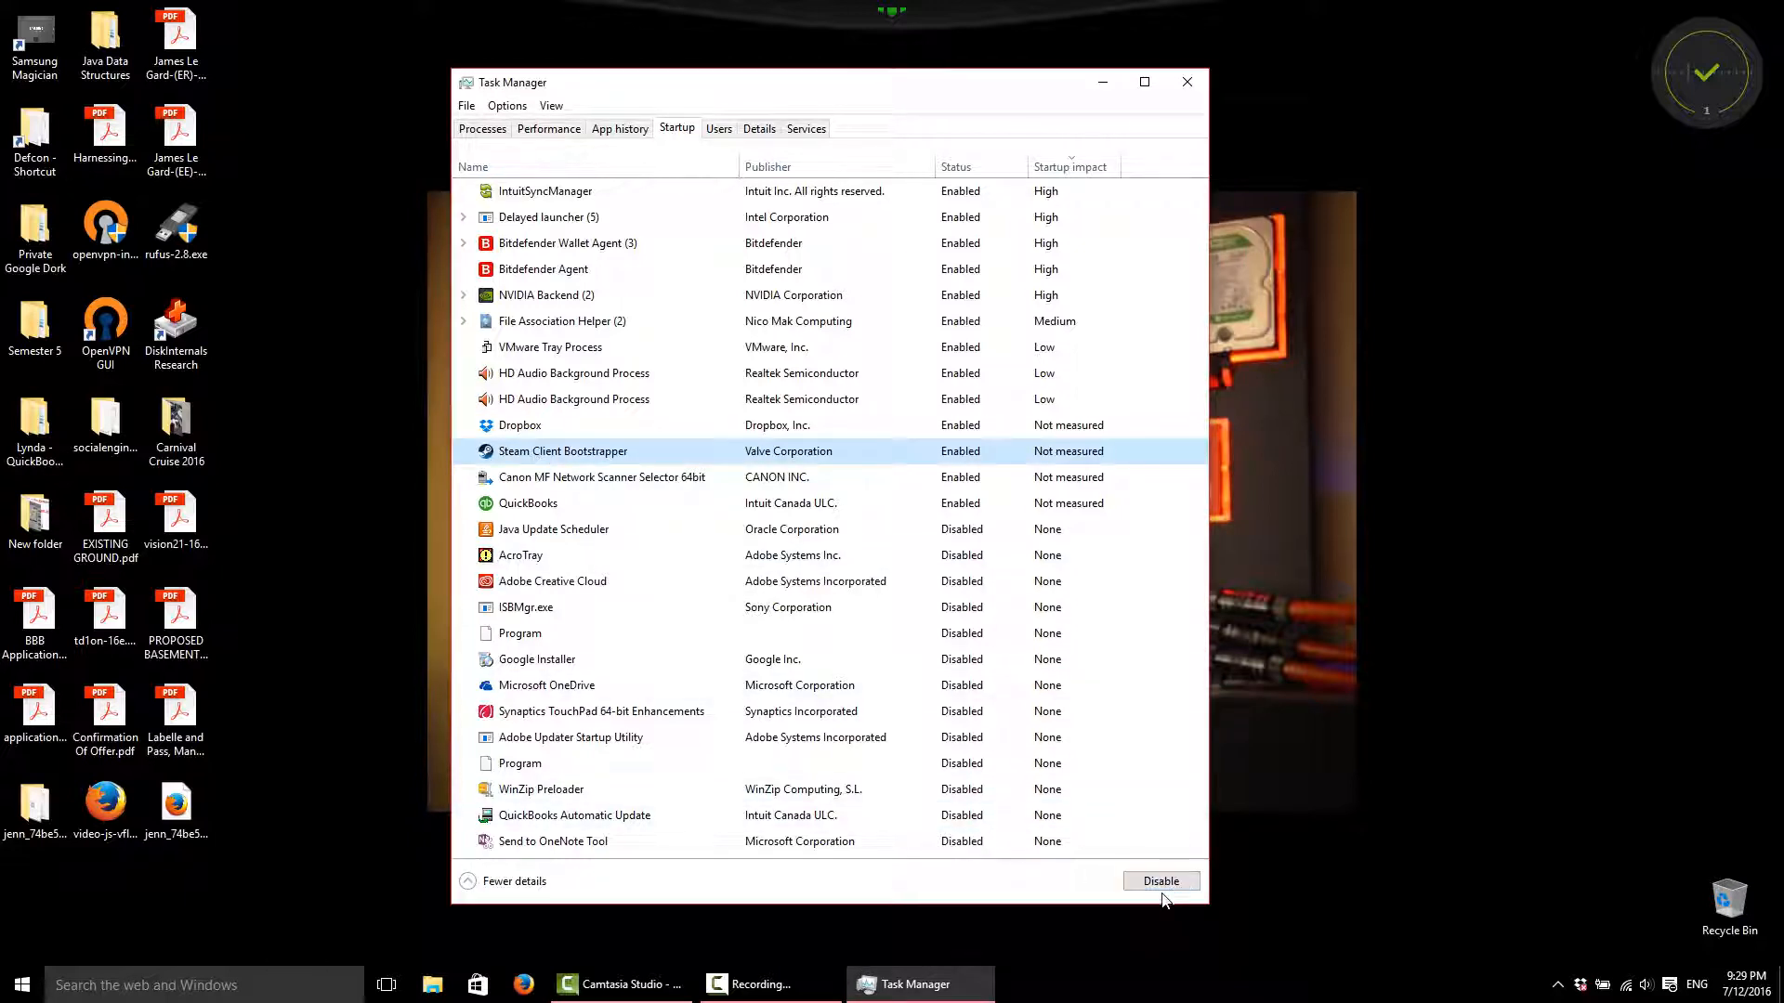
left_click(1159, 881)
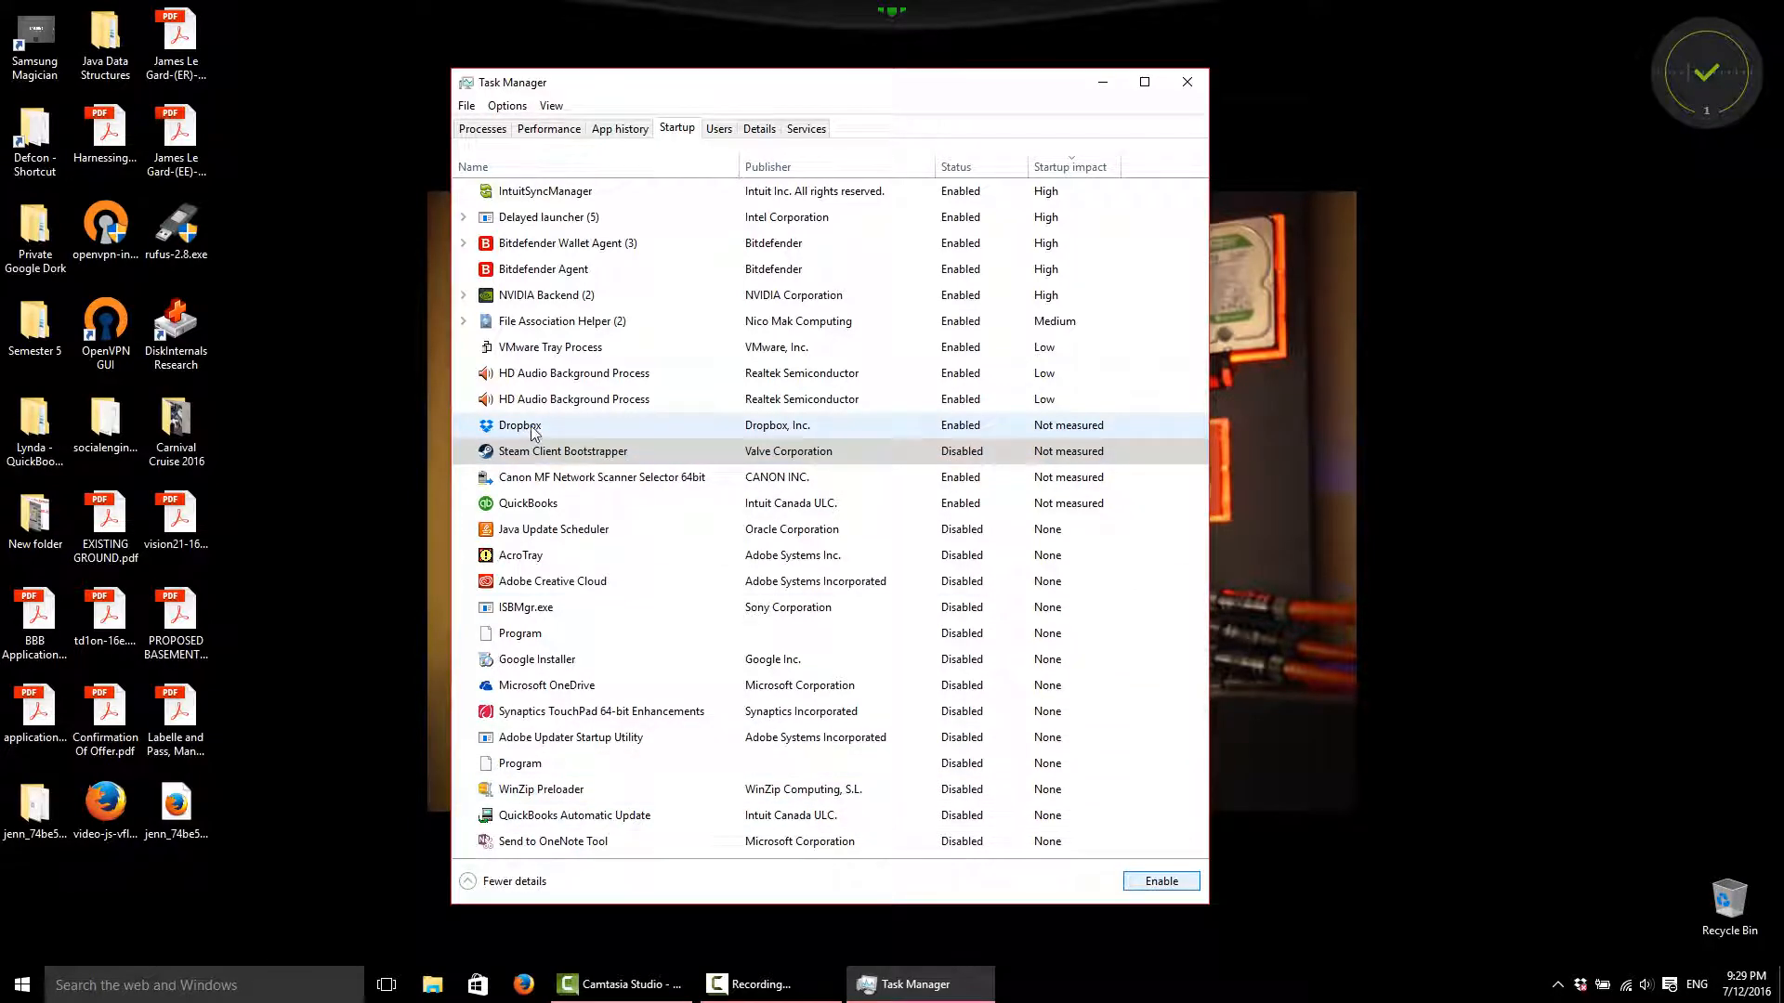
right_click(520, 424)
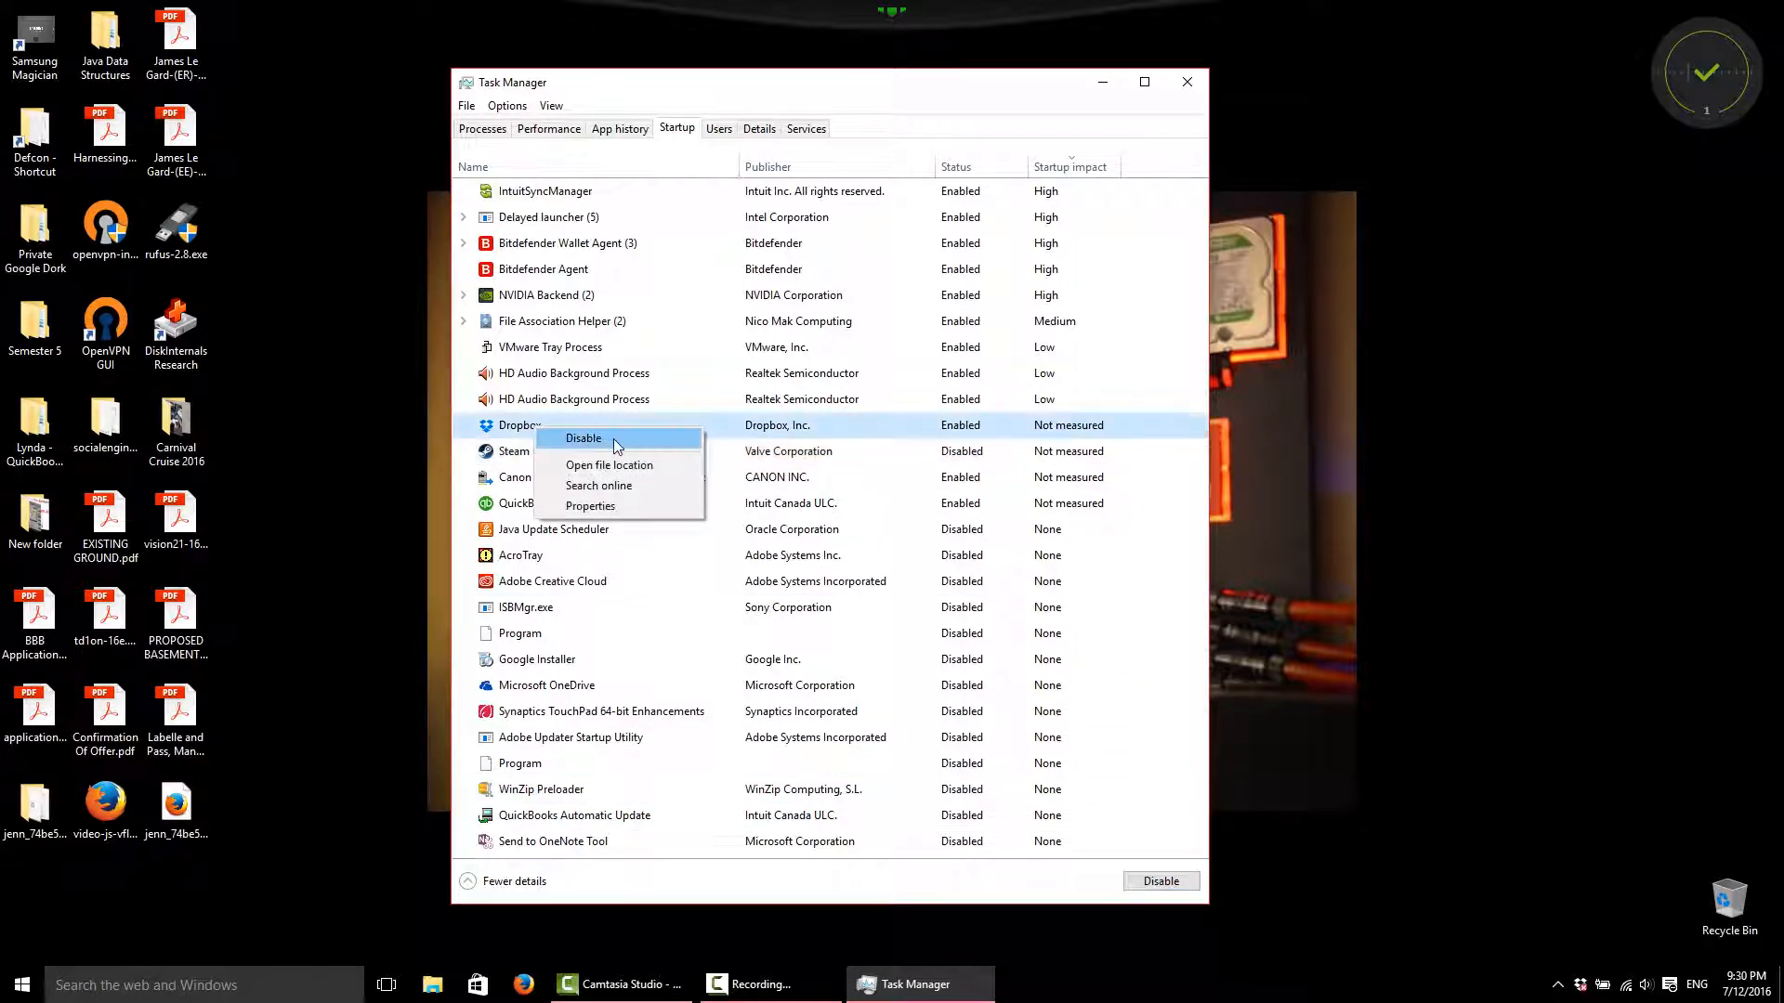
left_click(582, 438)
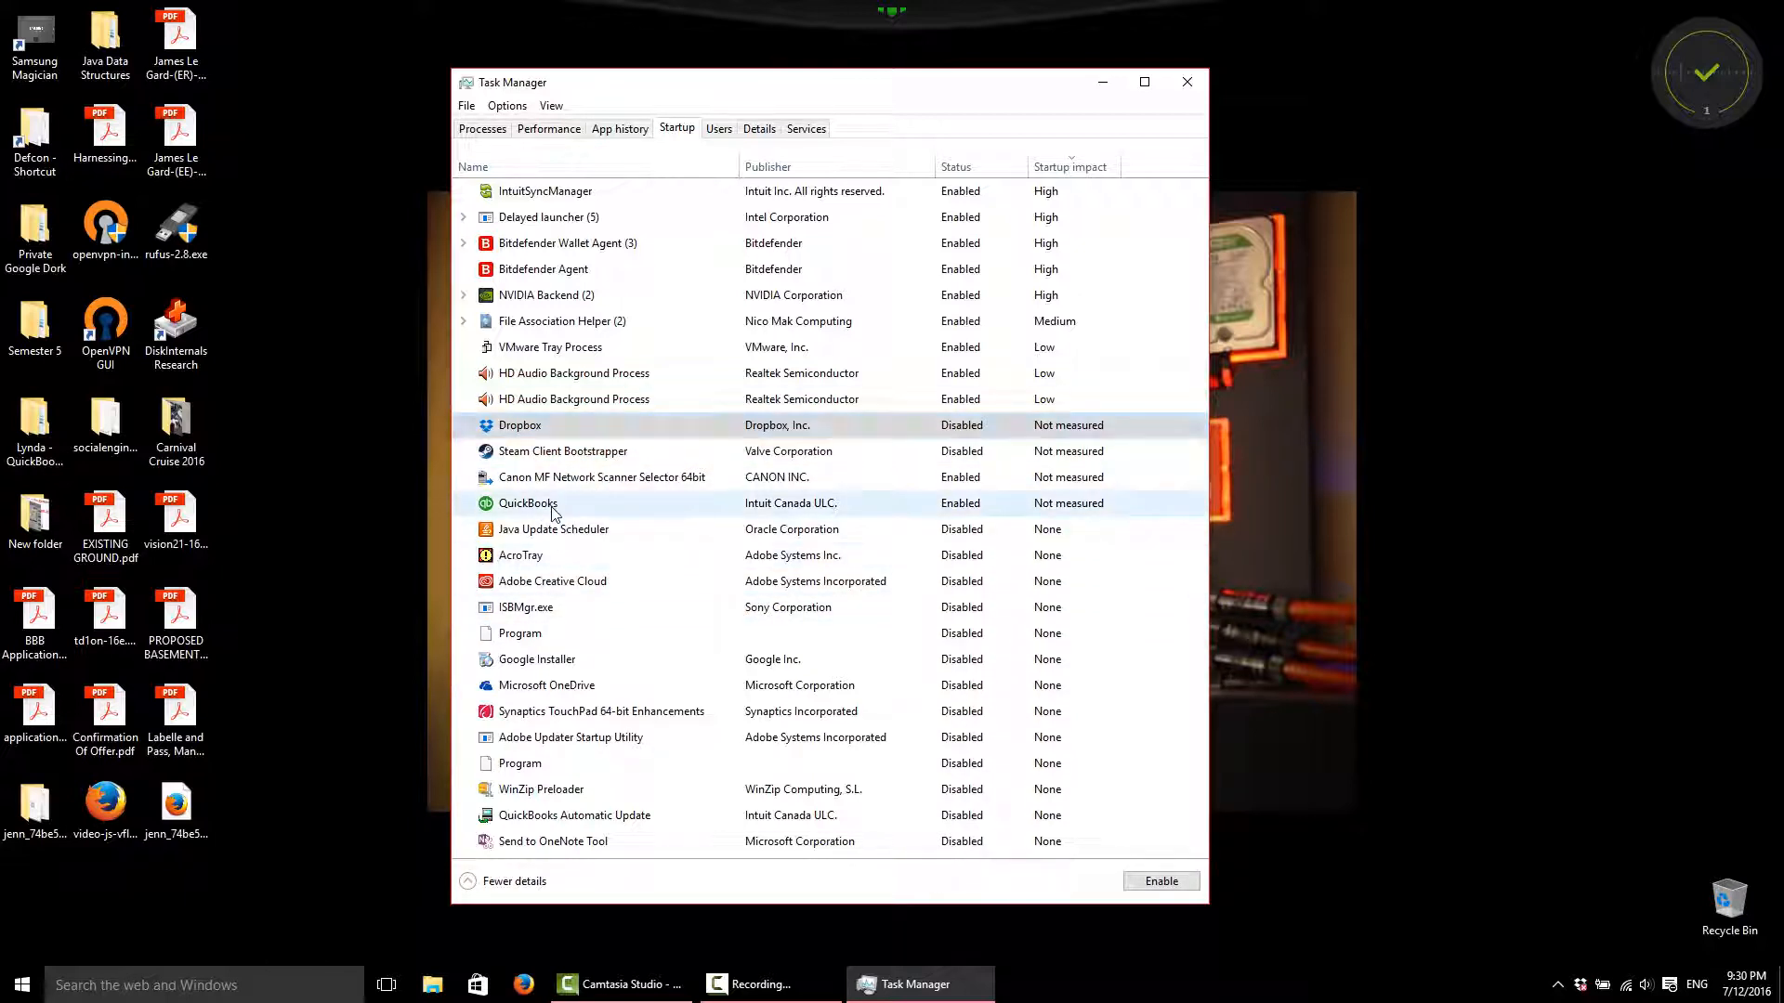
Disable the QuickBooks and Canon MF Network Scanner Selector startup entries.
right_click(527, 503)
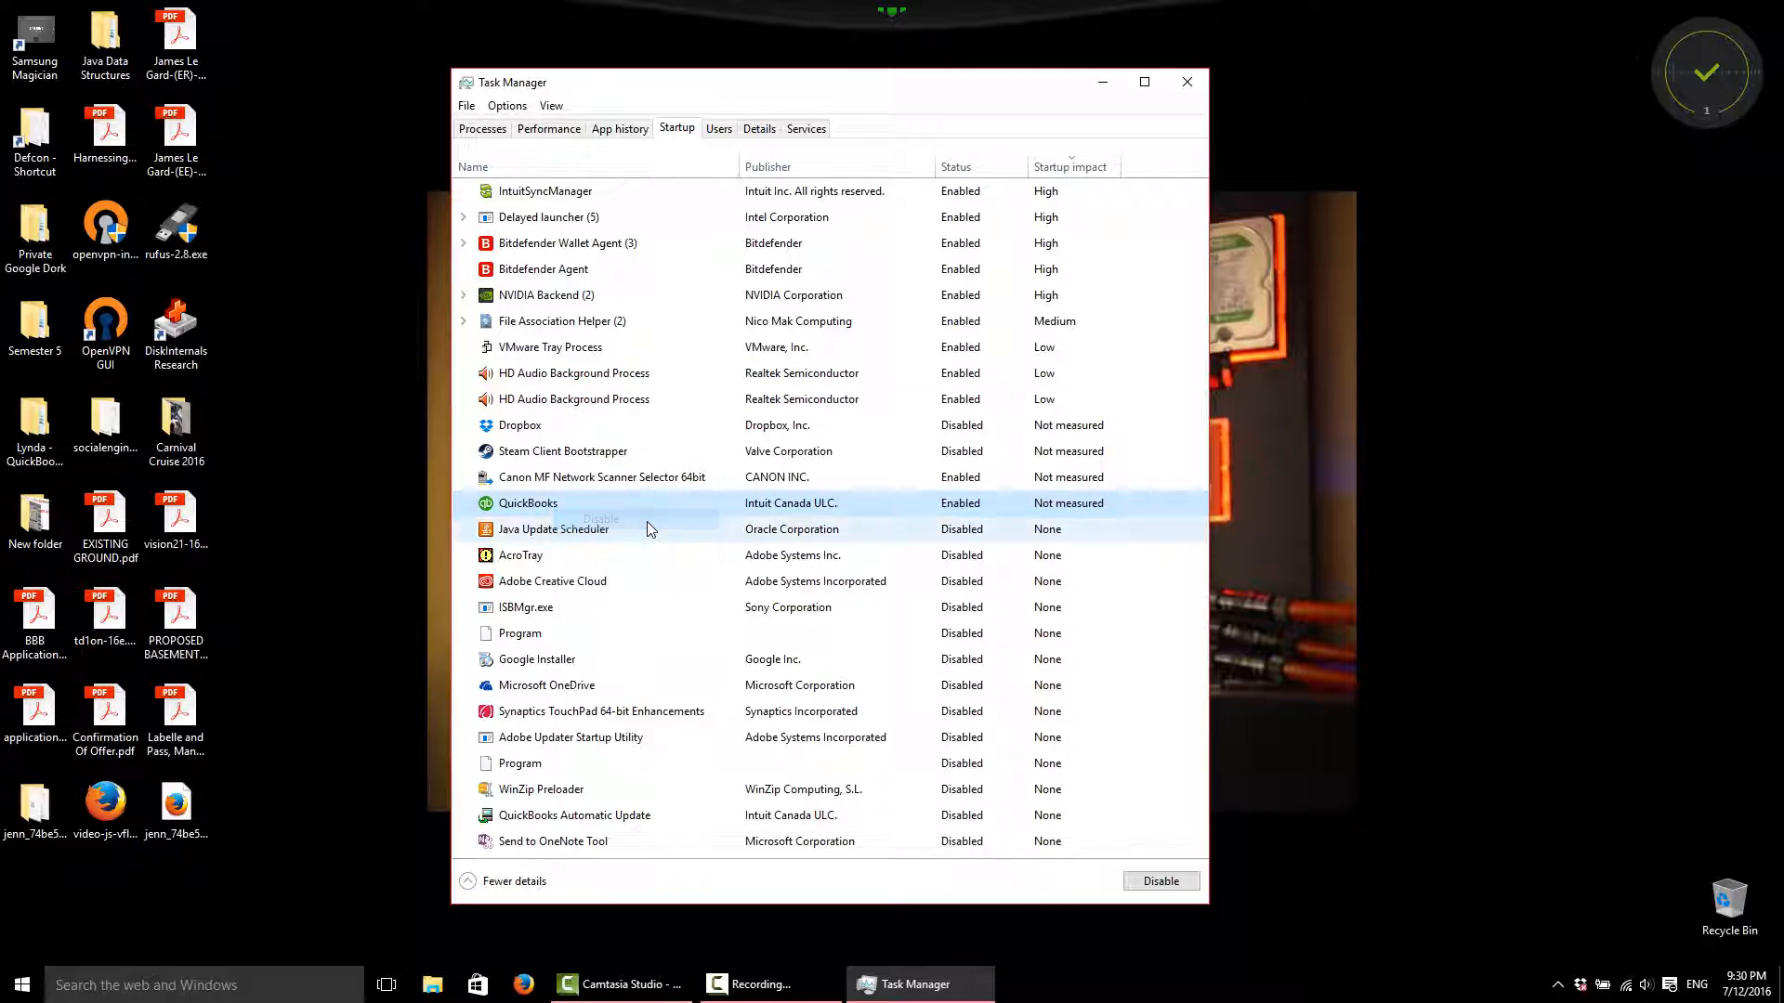
left_click(1160, 881)
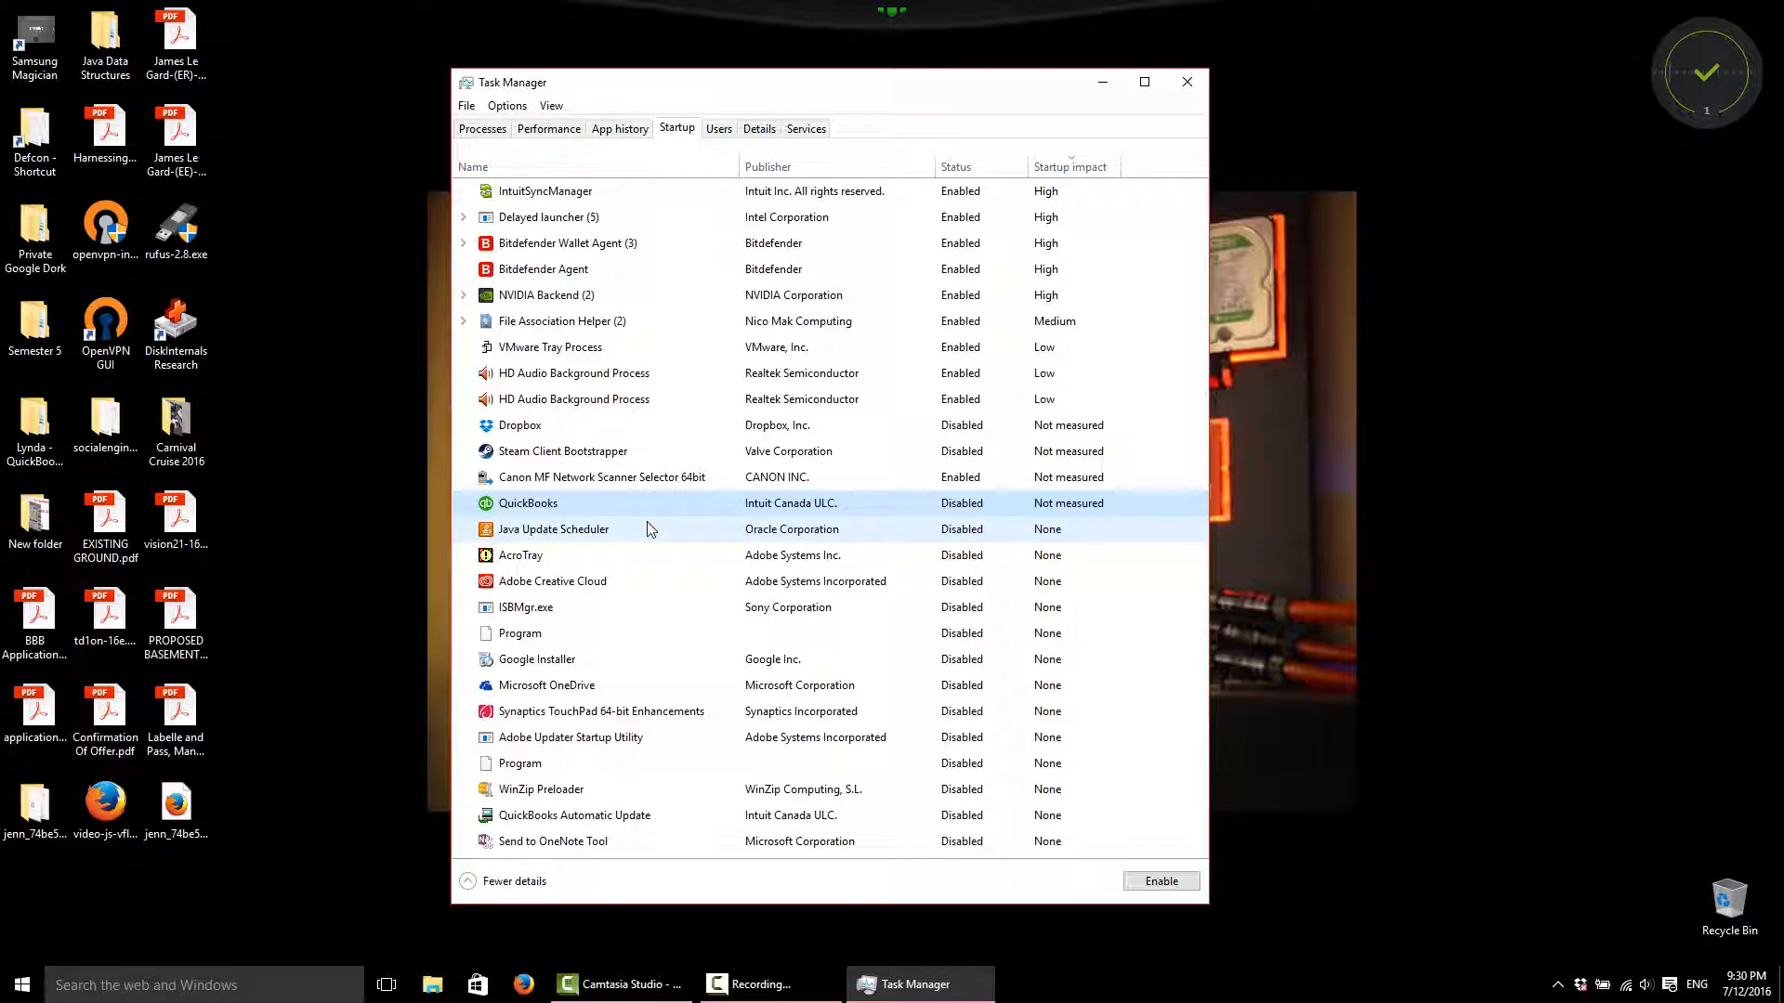
left_click(603, 477)
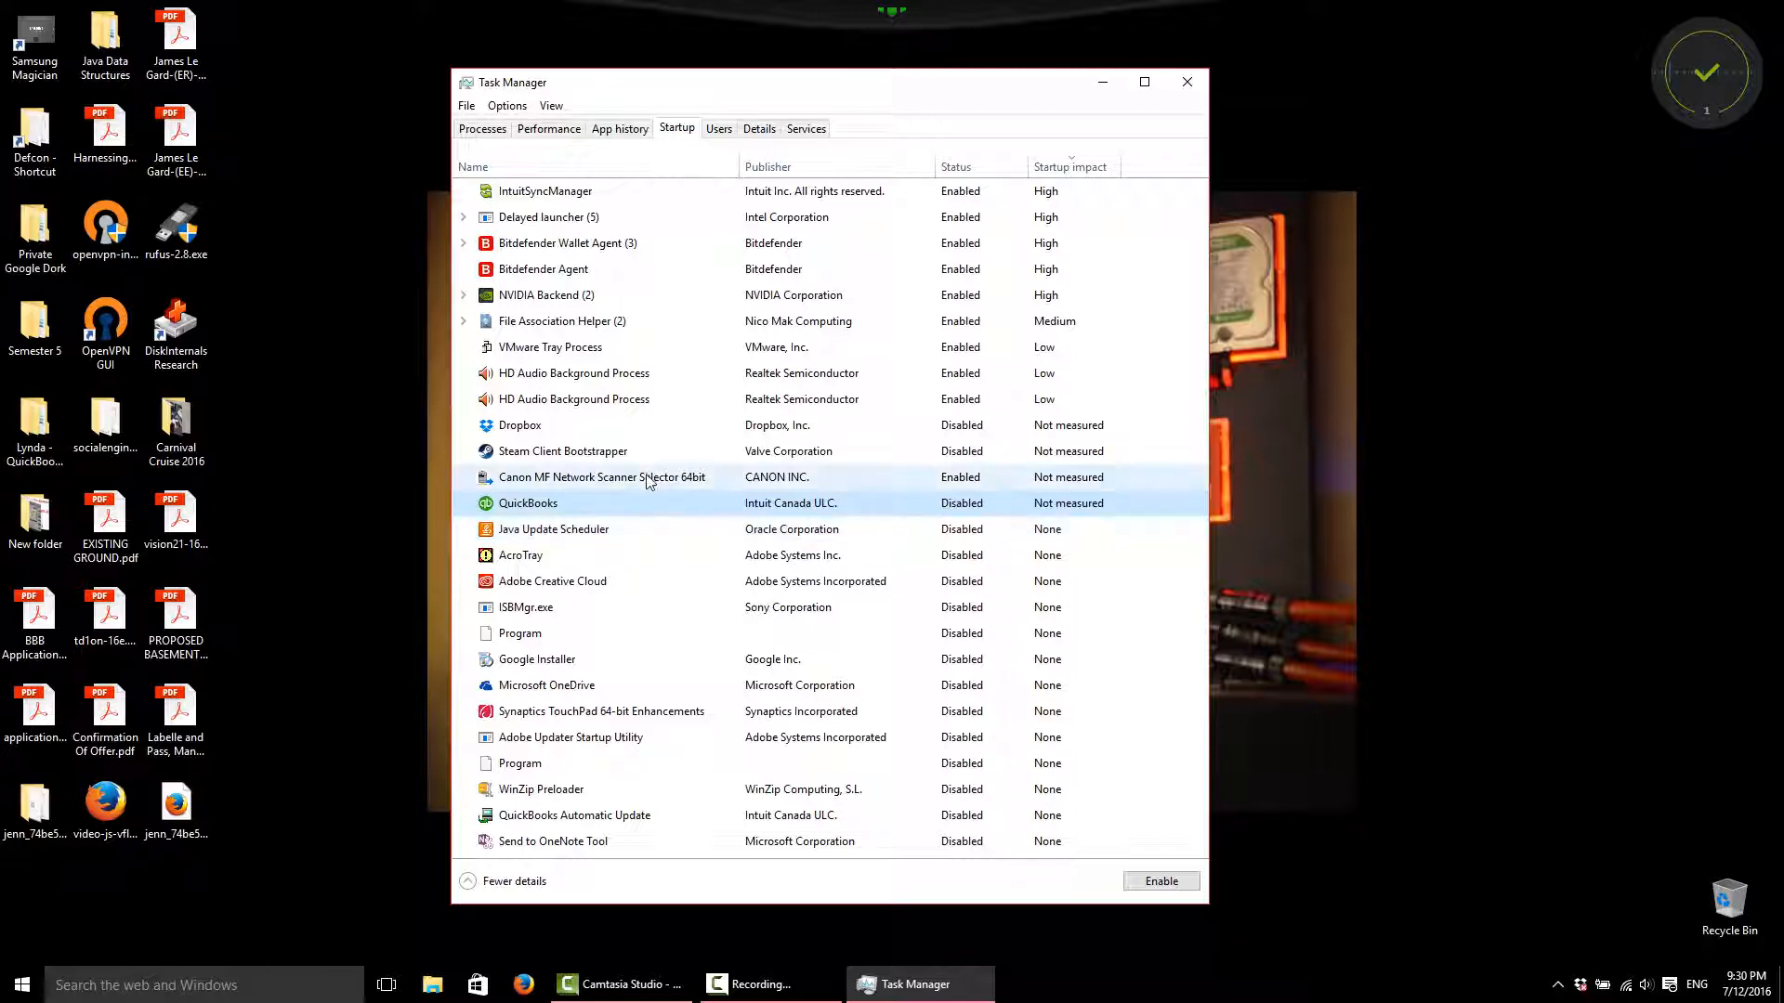
left_click(602, 477)
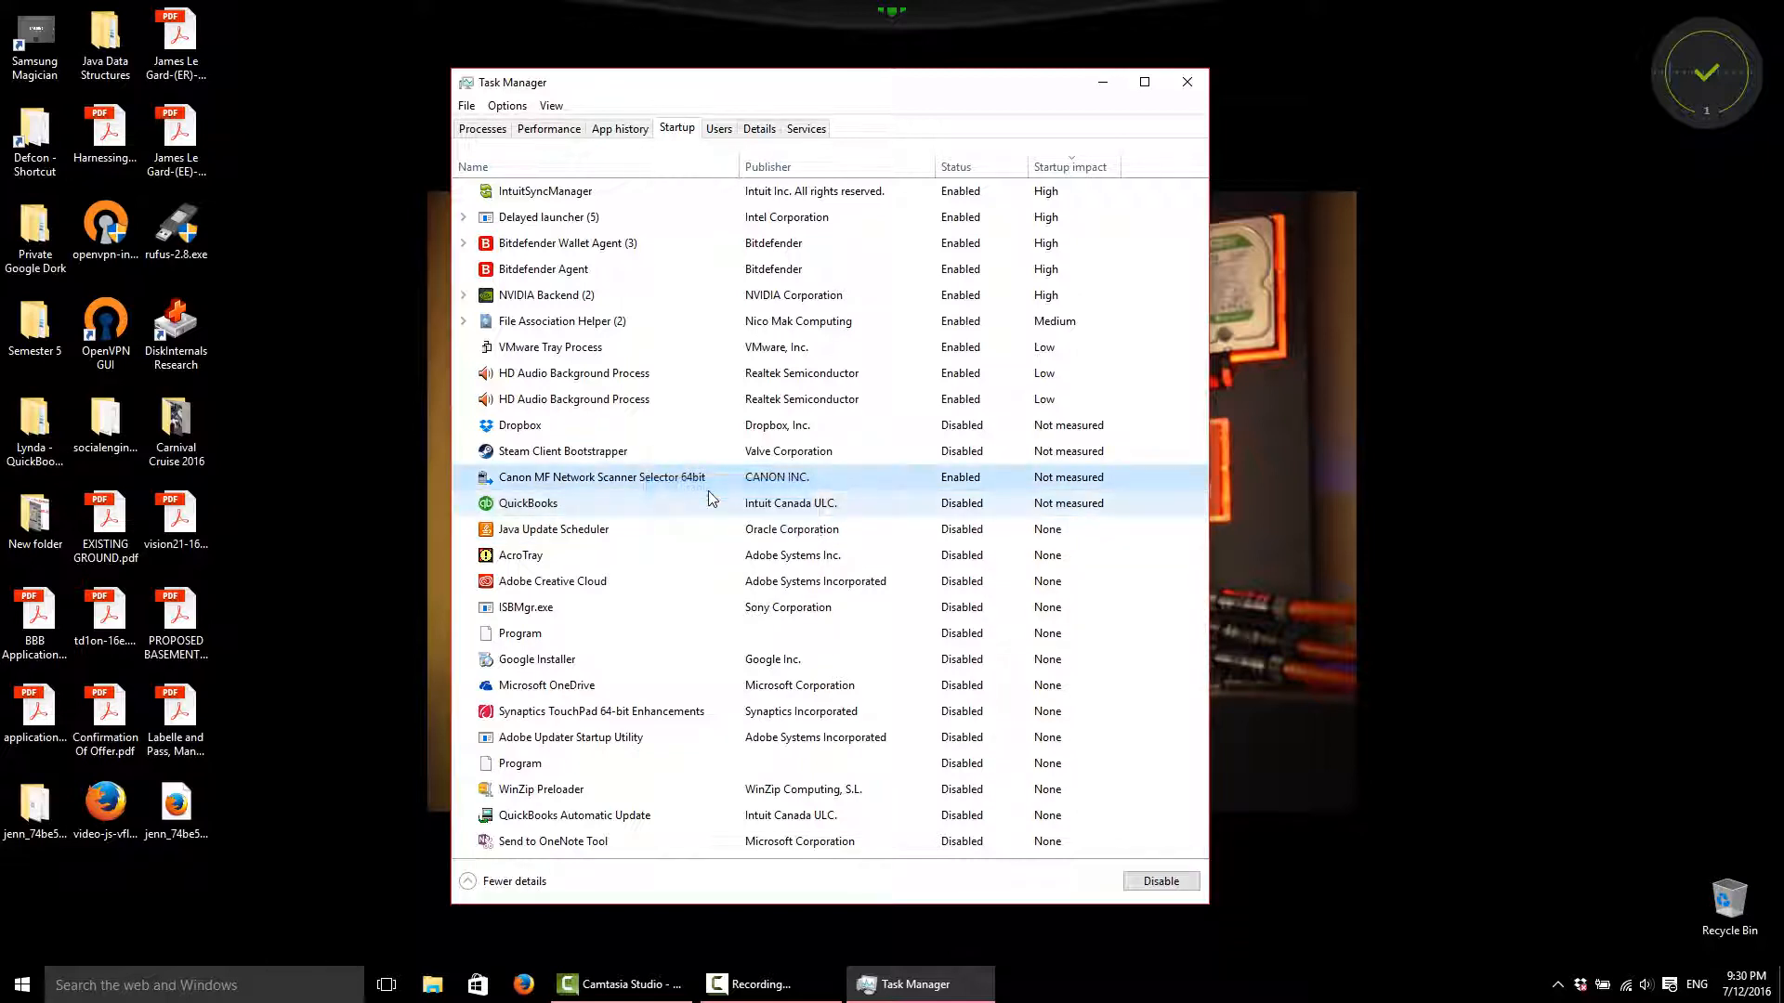
left_click(1160, 881)
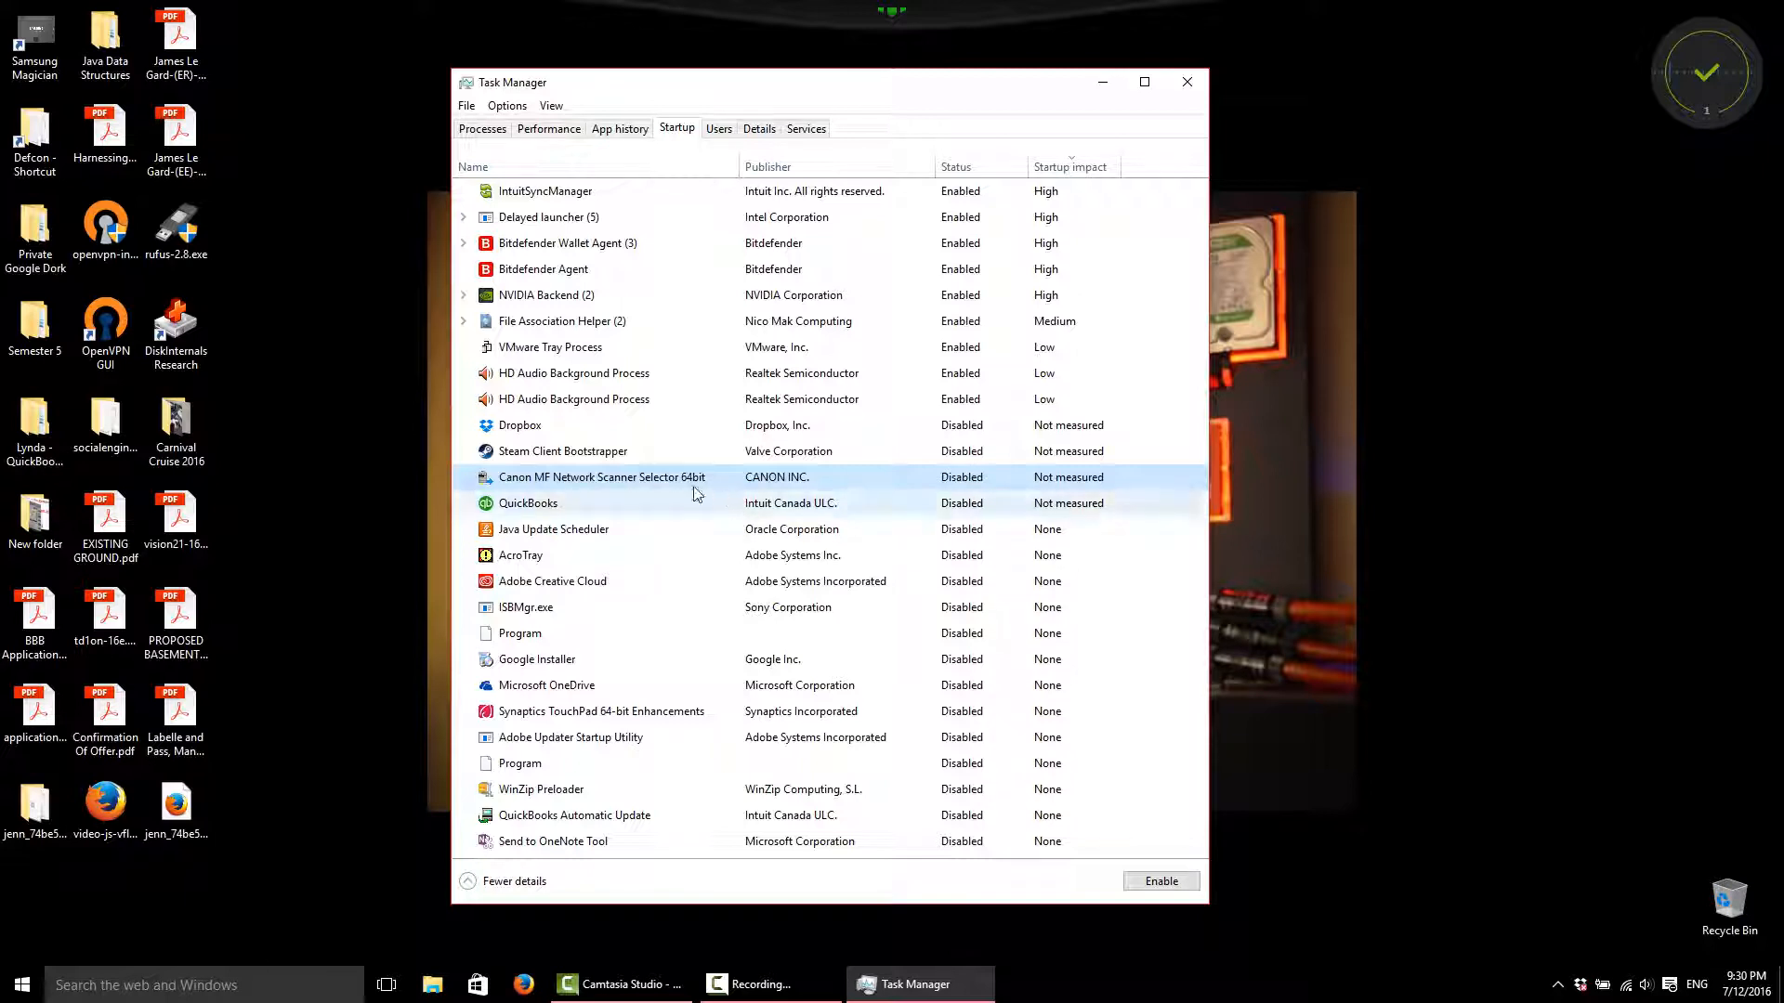
mouse_move(745, 554)
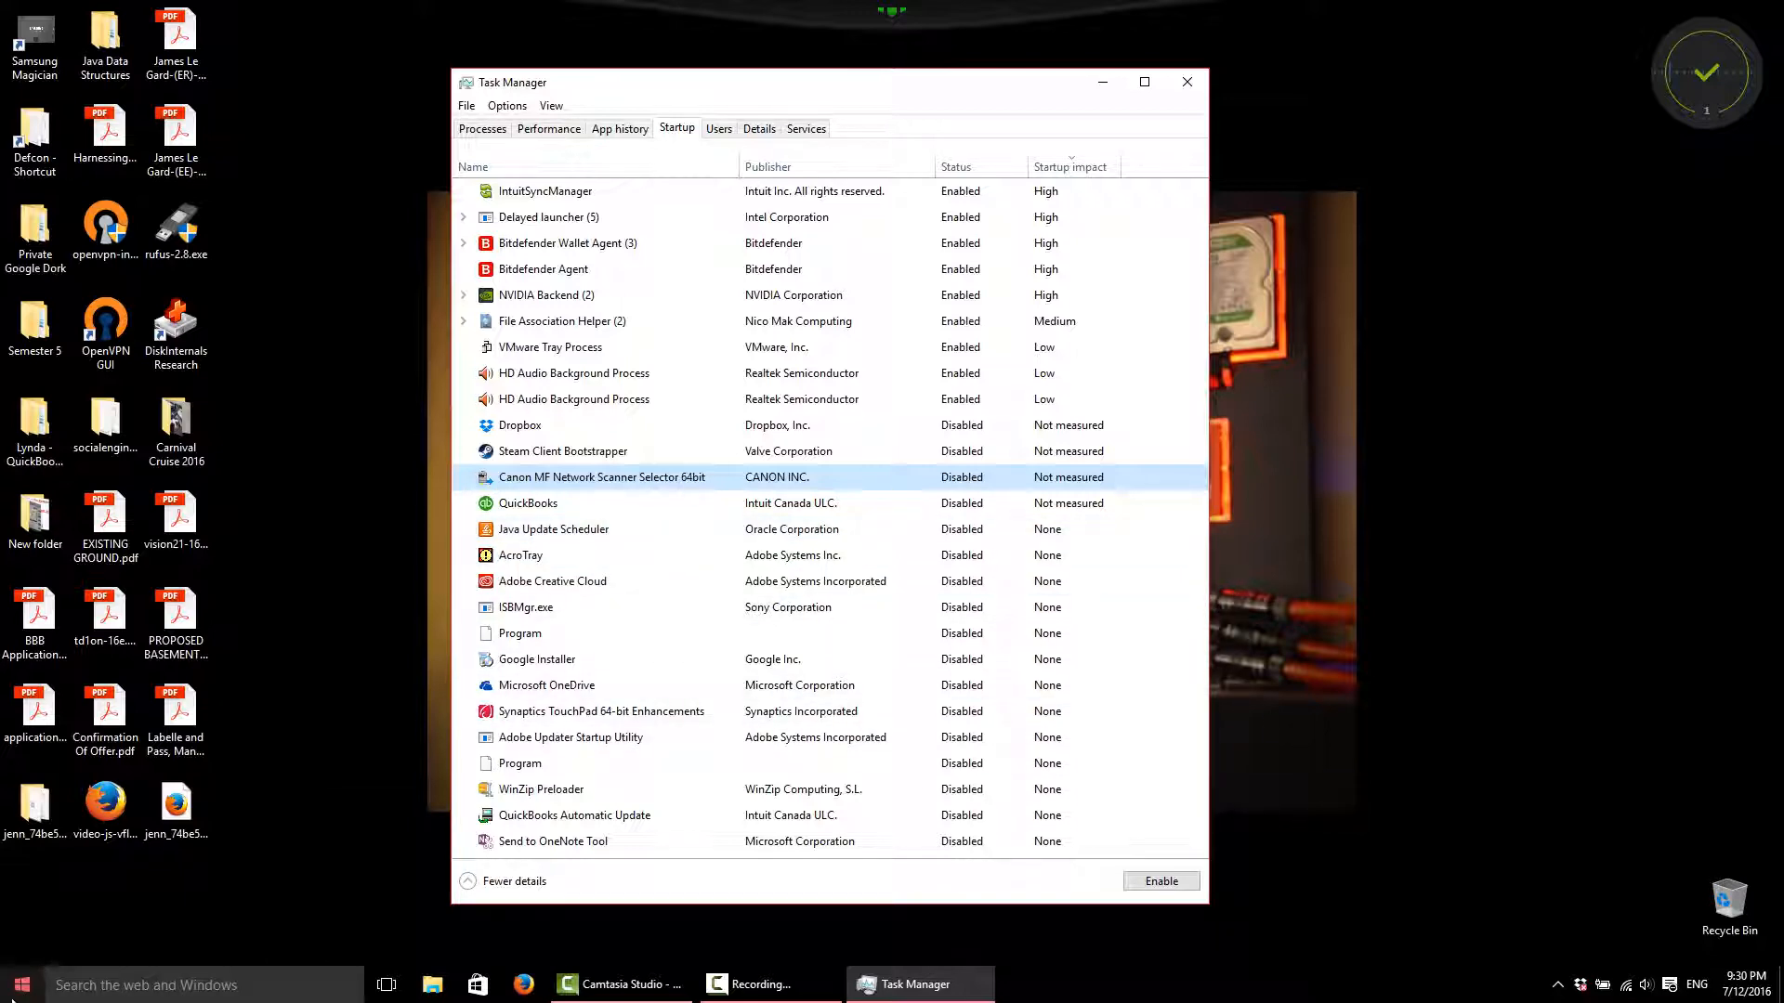
Show the Start menu's full alphabetical All apps list.
left_click(16, 984)
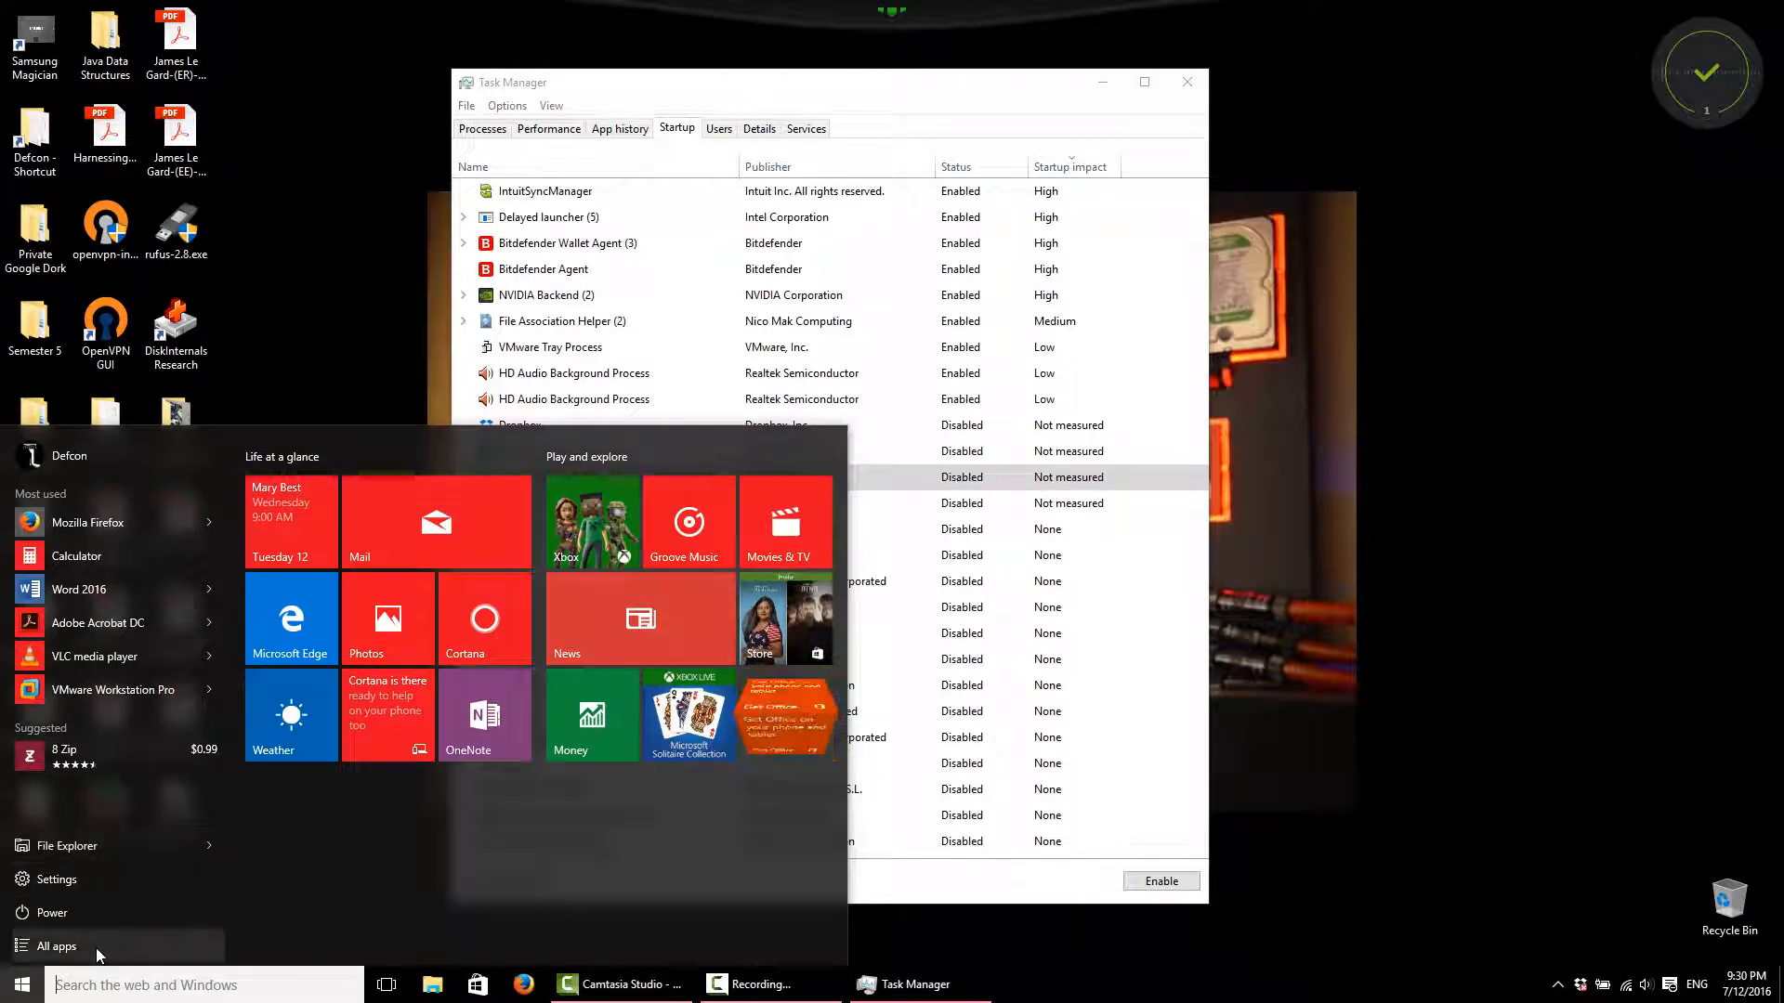
left_click(57, 946)
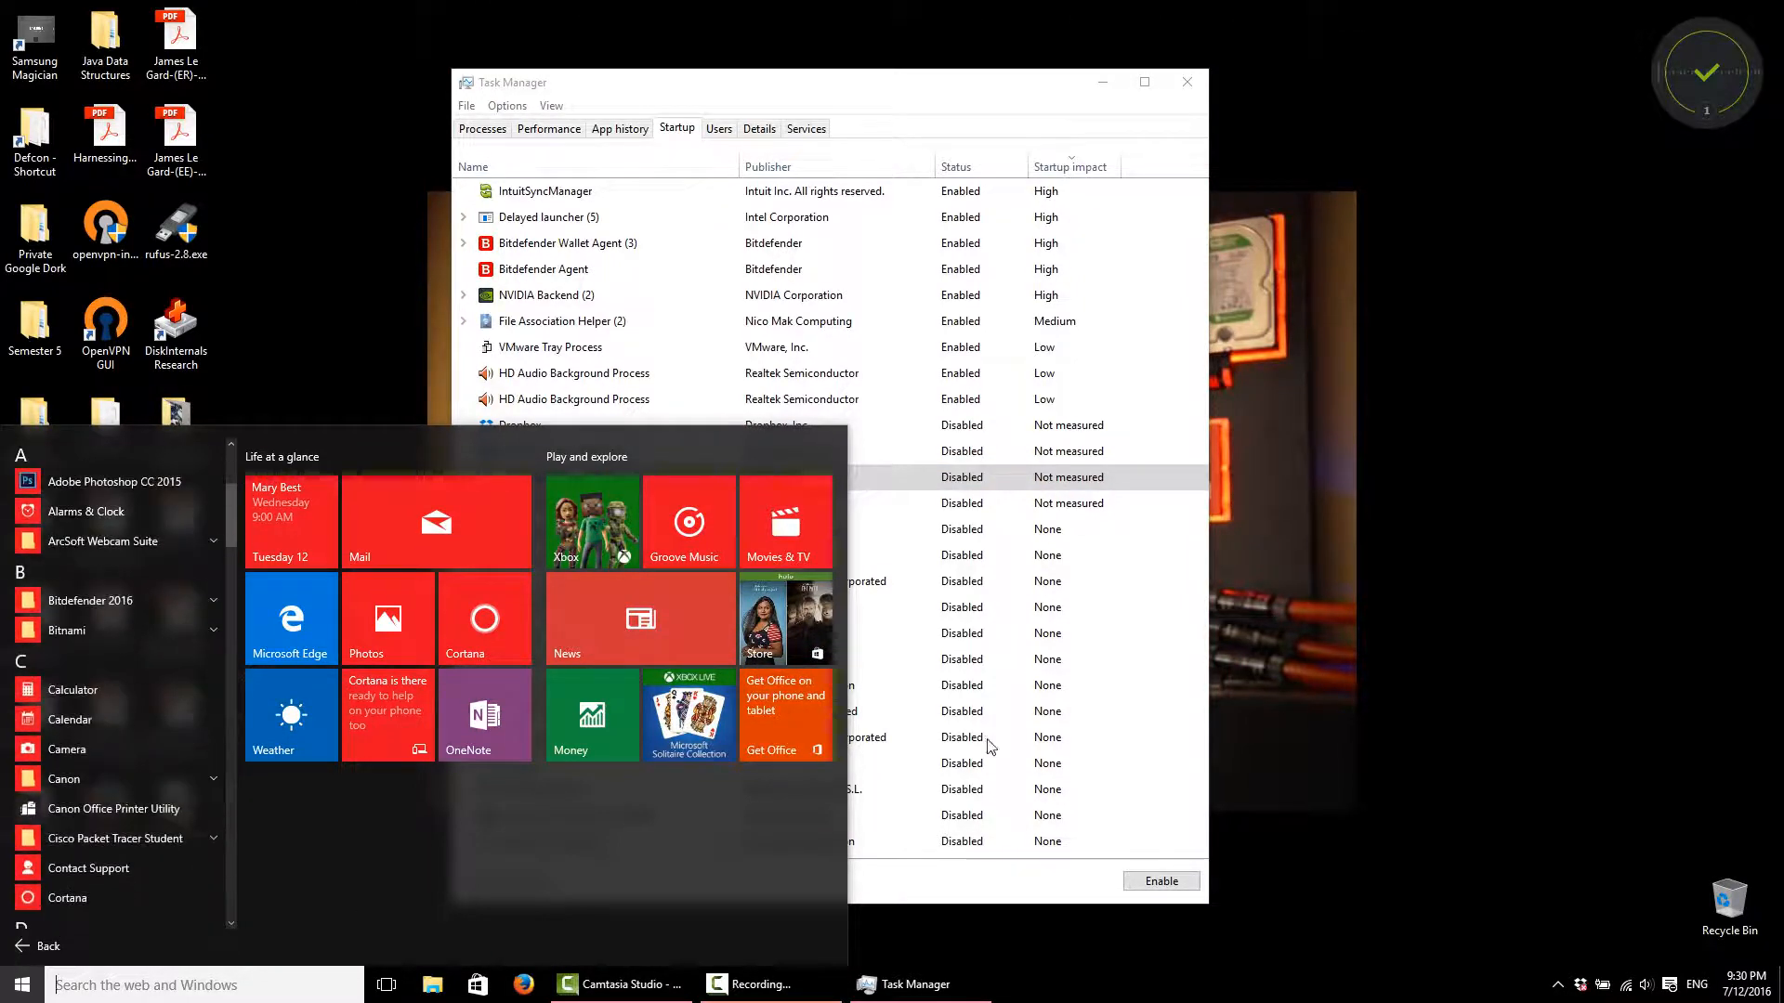